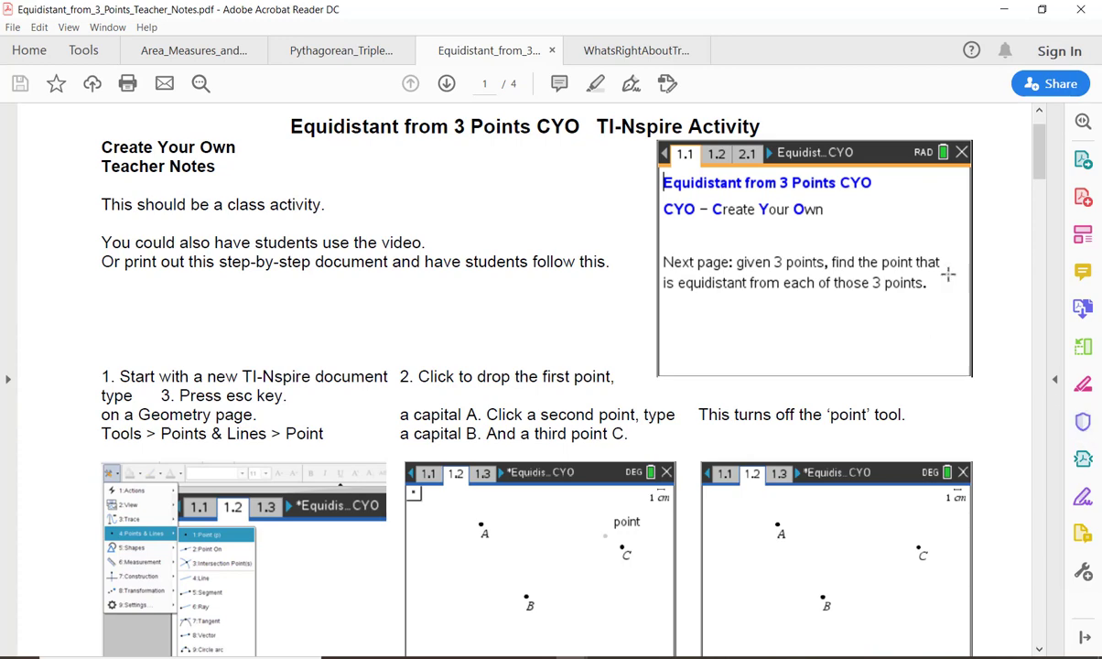
pyautogui.moveTo(527, 223)
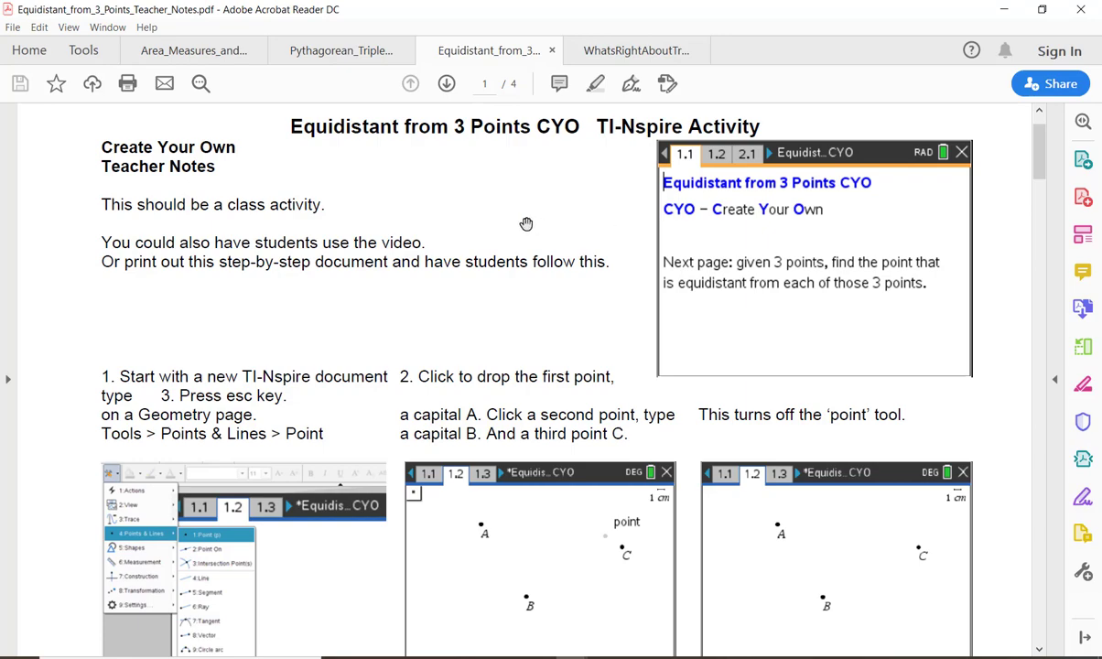
# - Scroll the teacher-notes PDF from page 1 down to page 4 with the coloured solution screens
pyautogui.scroll(-3)
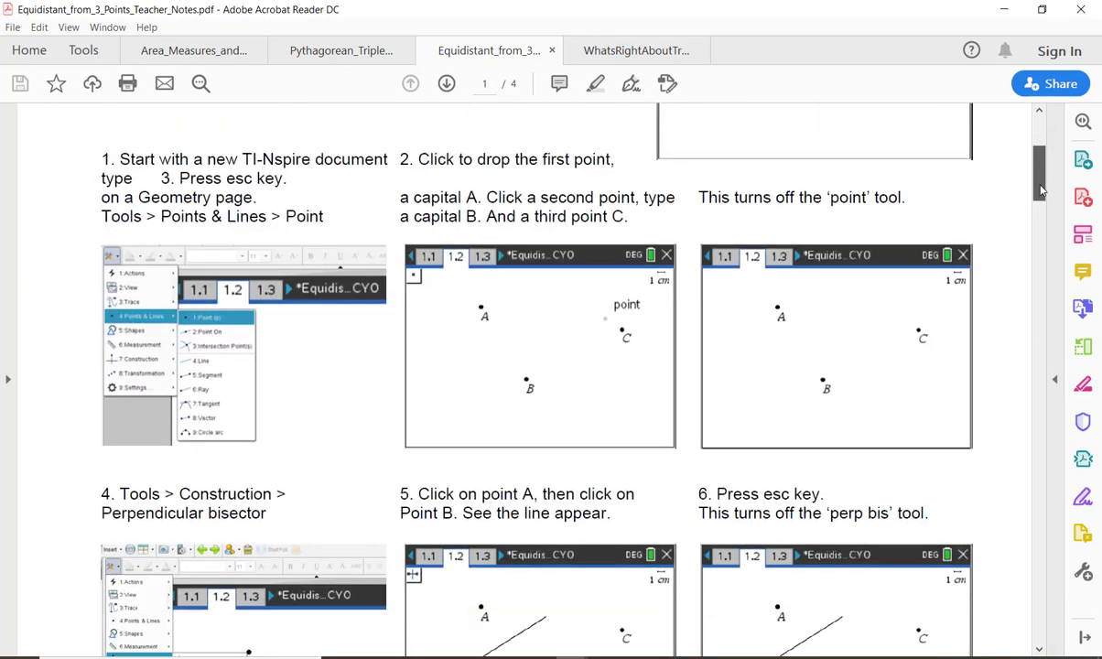
pyautogui.scroll(-3)
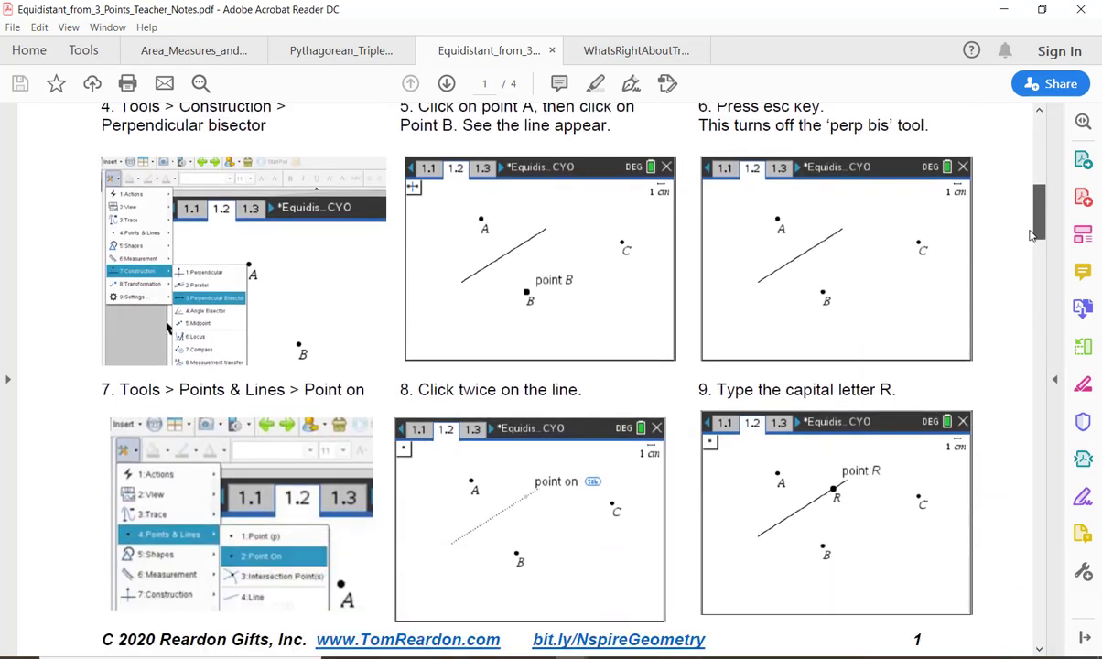
pyautogui.scroll(-3)
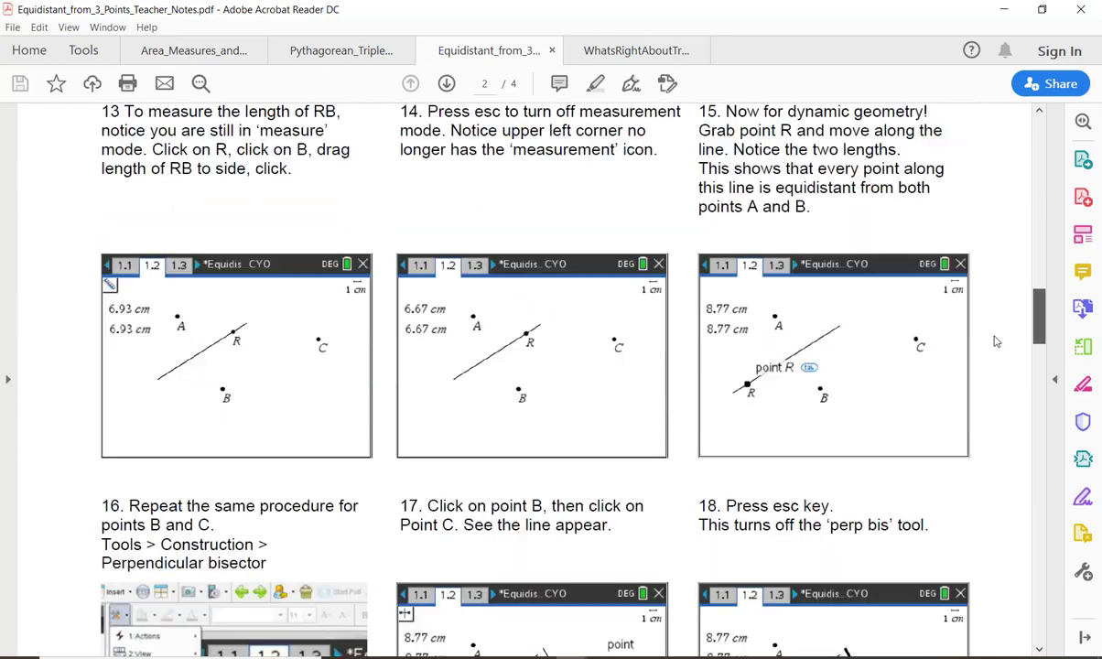
pyautogui.scroll(-3)
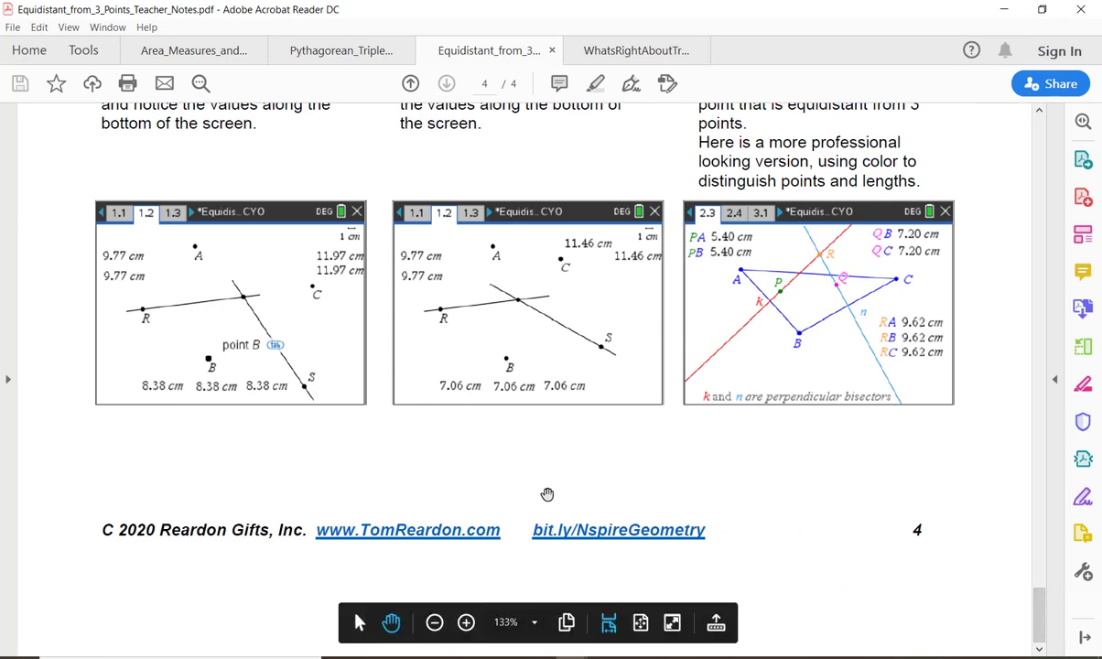
pyautogui.moveTo(584, 549)
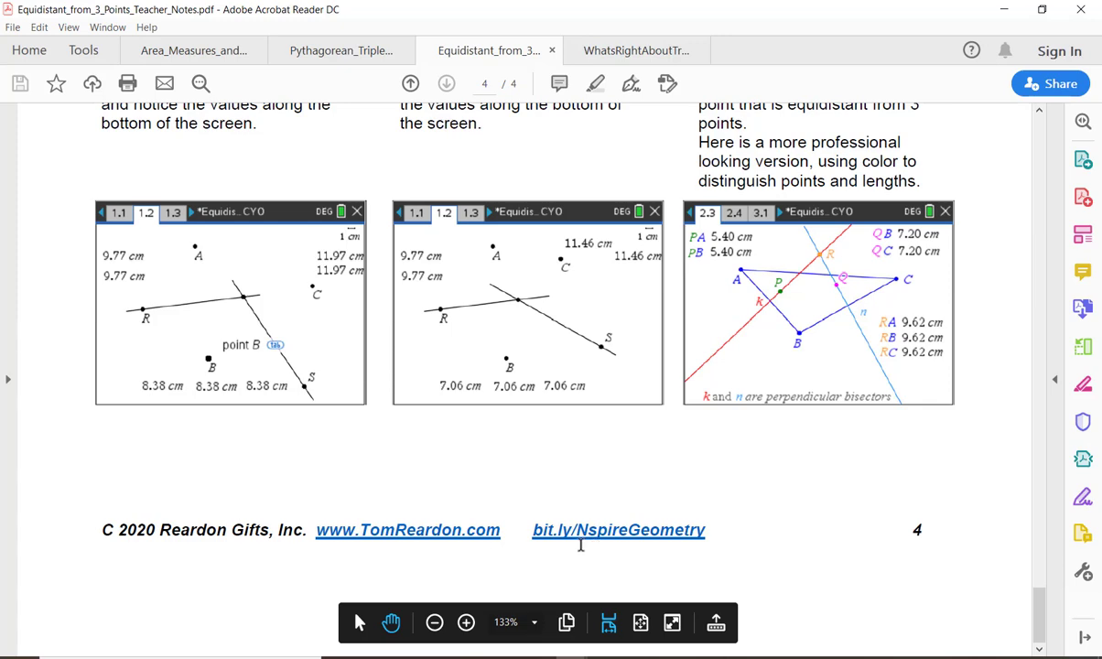
pyautogui.moveTo(750, 546)
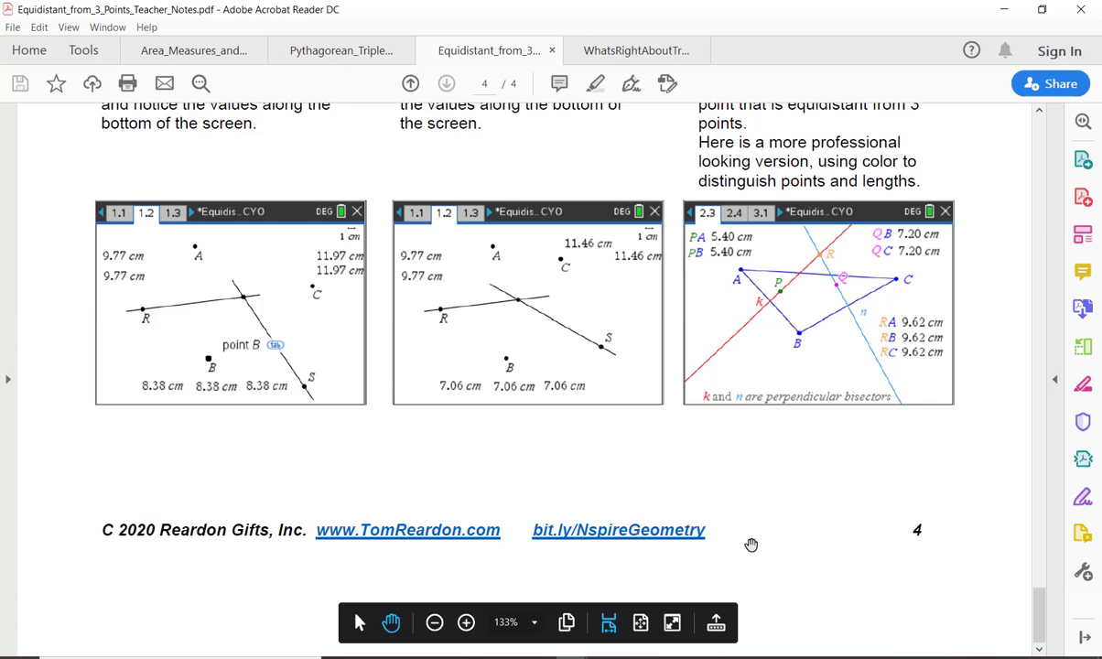
pyautogui.moveTo(762, 529)
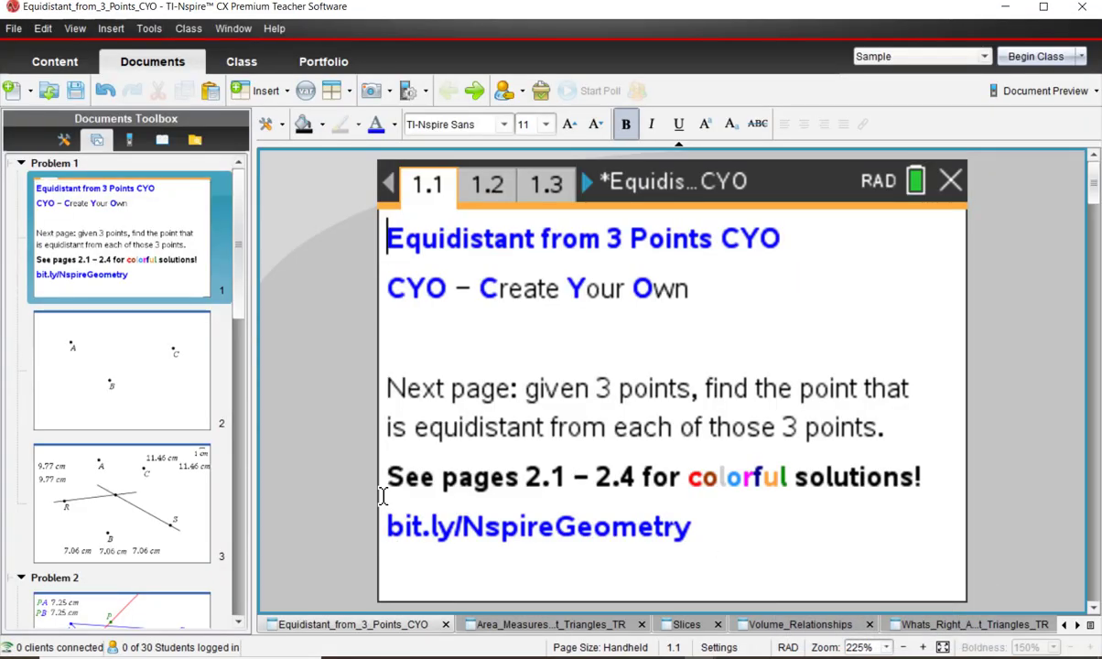
pyautogui.moveTo(522, 399)
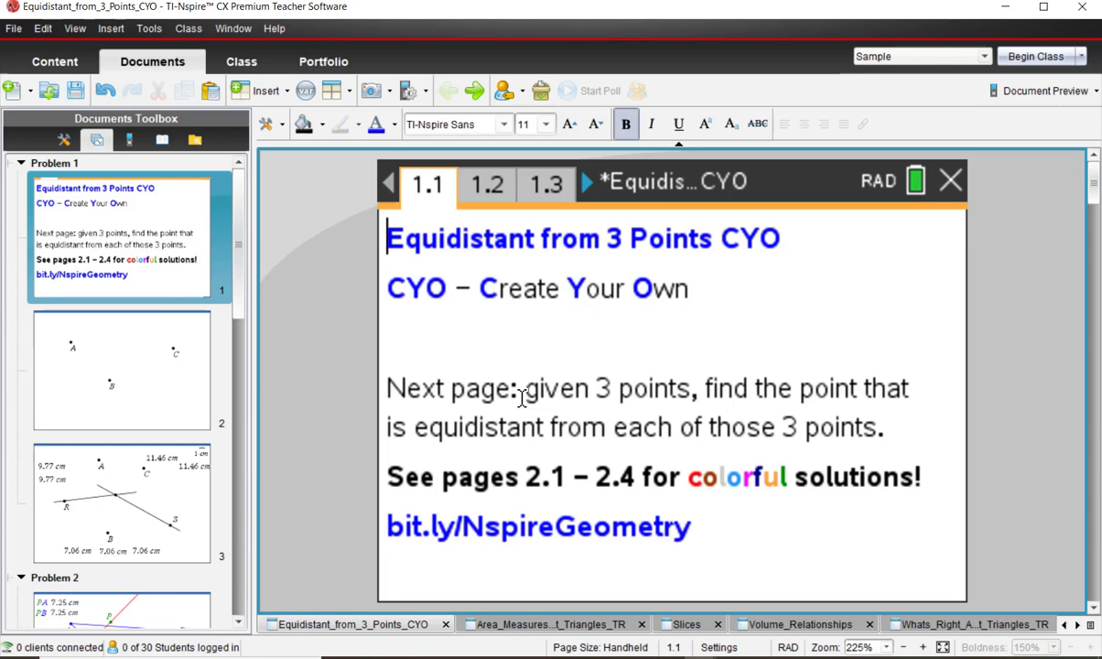
pyautogui.moveTo(868, 484)
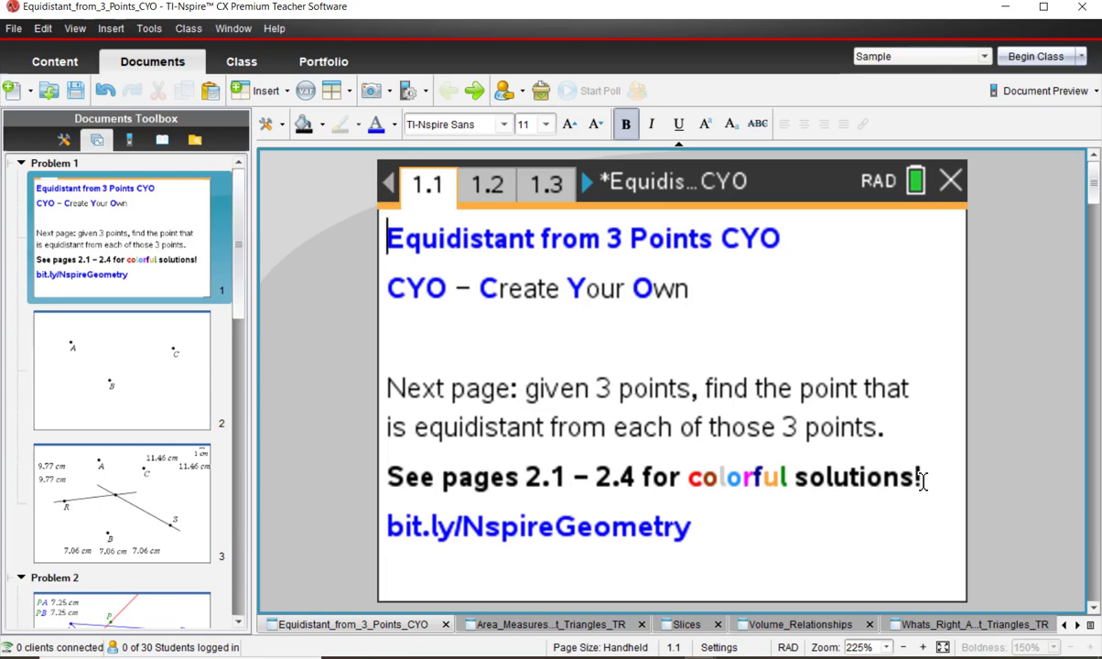
pyautogui.moveTo(282, 393)
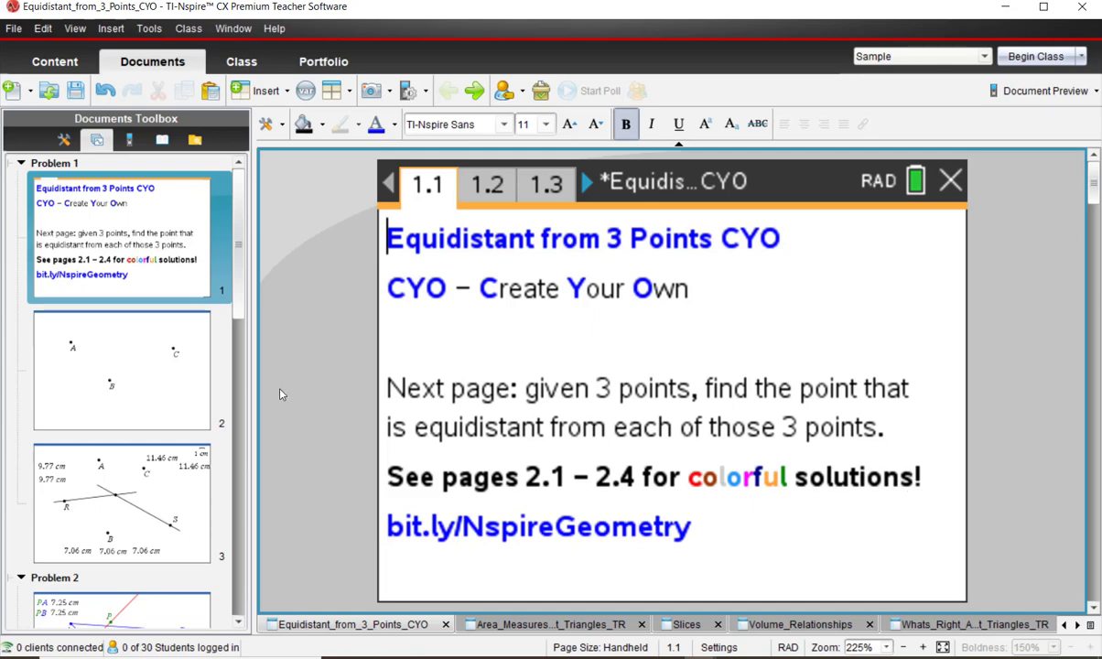
# - Switch from the title page to page 1.2 showing points A, B and C
pyautogui.click(487, 183)
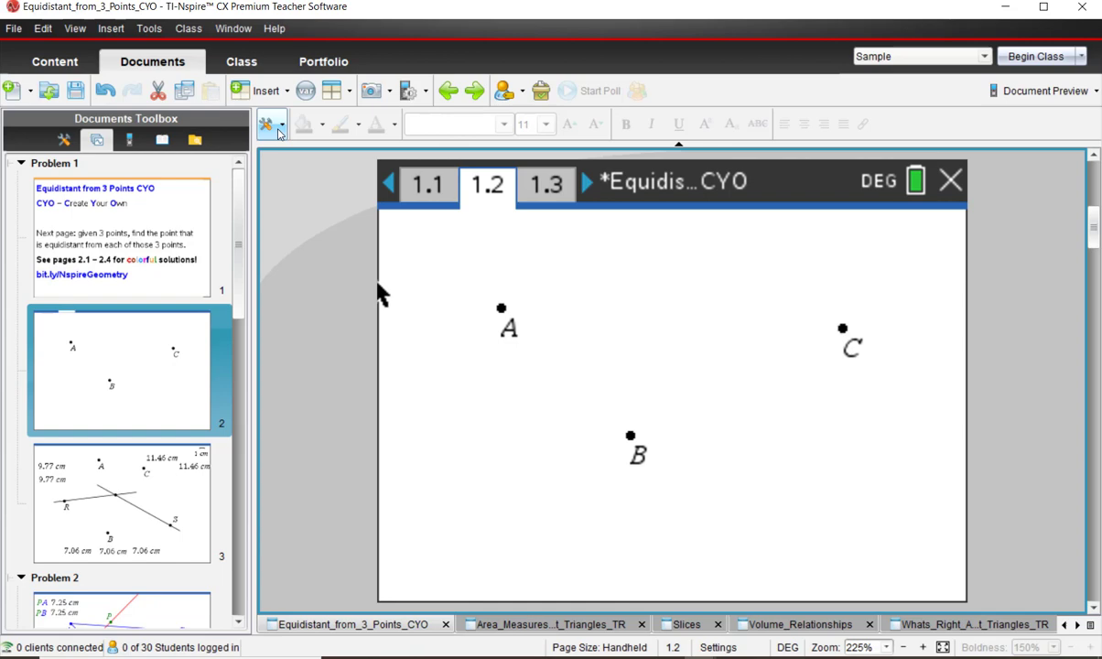
# - Construct the perpendicular bisector of points A and B using the Construction tools
pyautogui.click(269, 125)
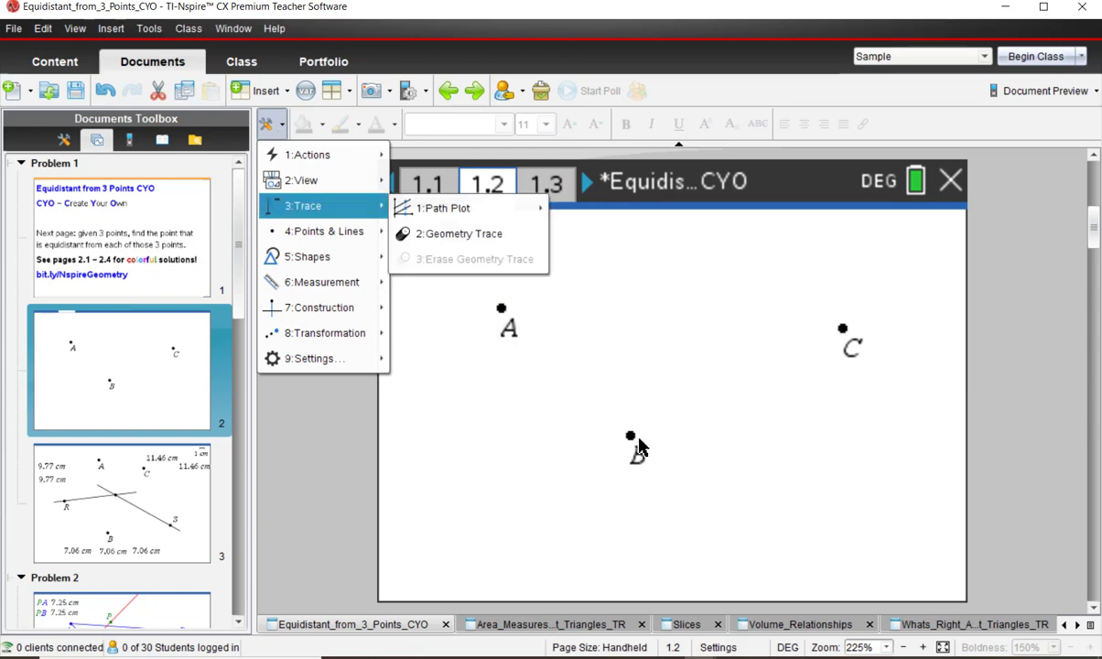
pyautogui.moveTo(583, 423)
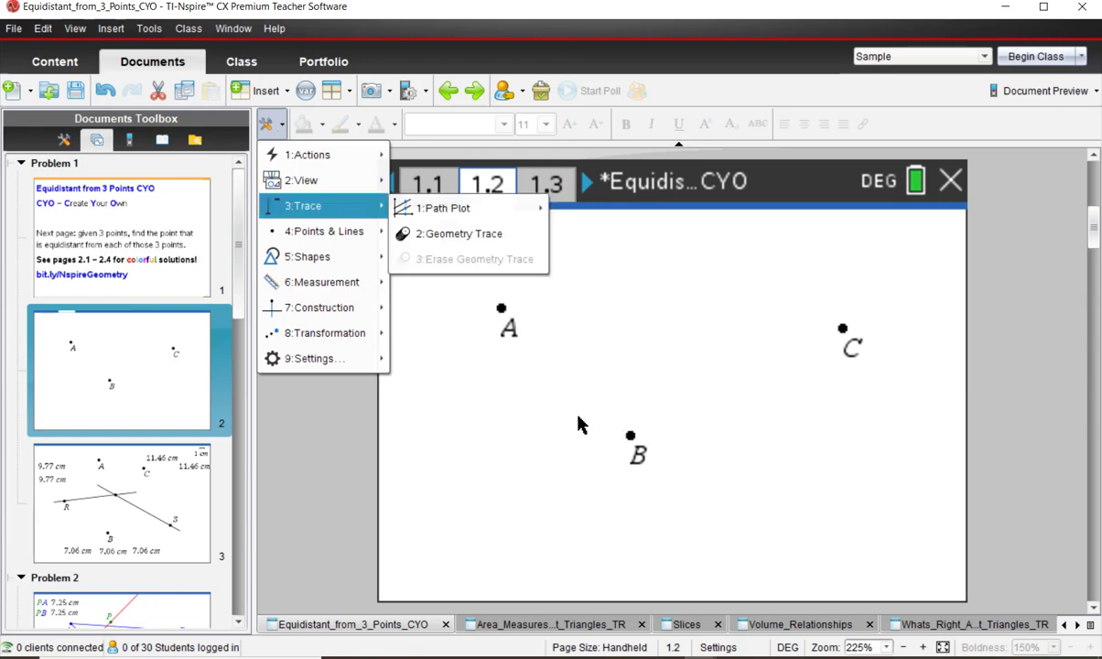
pyautogui.moveTo(322, 282)
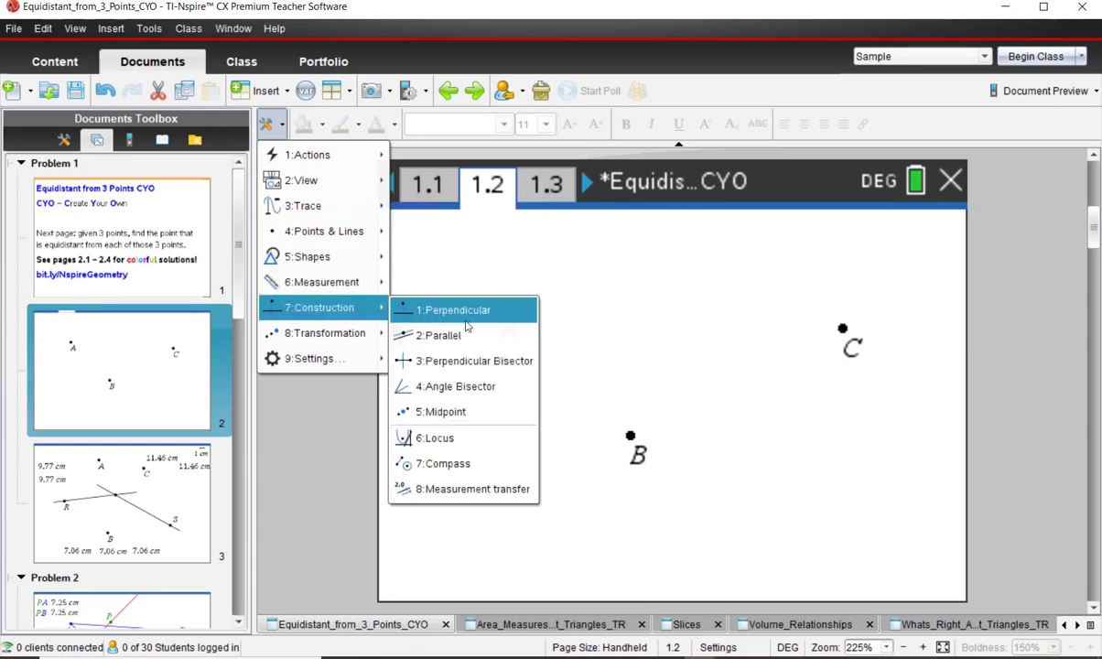
pyautogui.moveTo(465, 361)
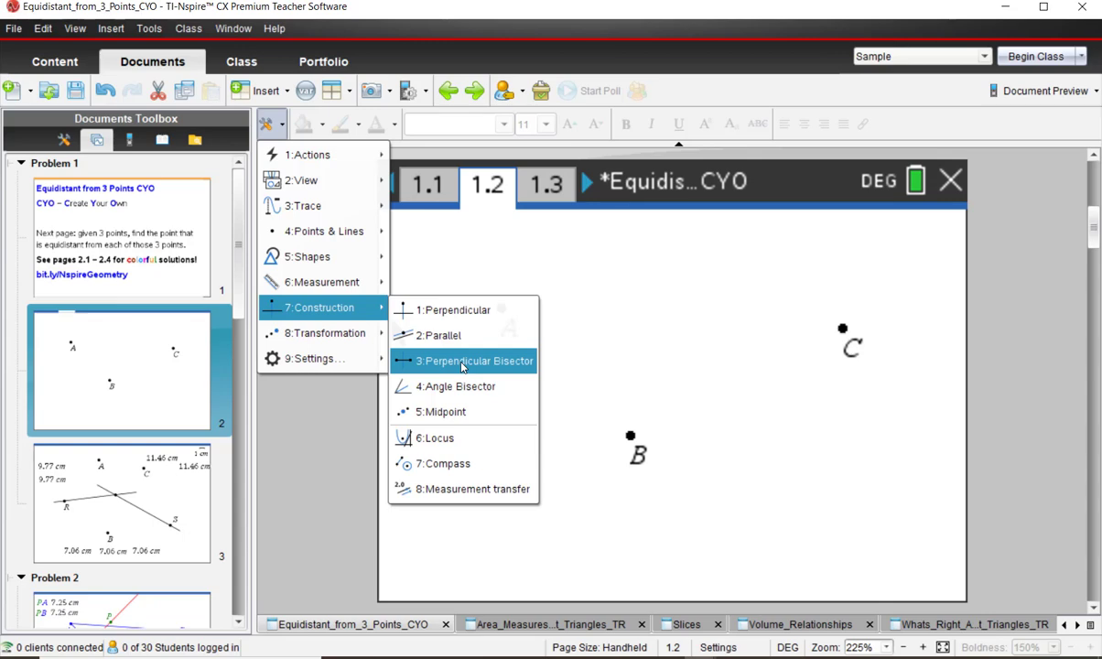
pyautogui.click(474, 361)
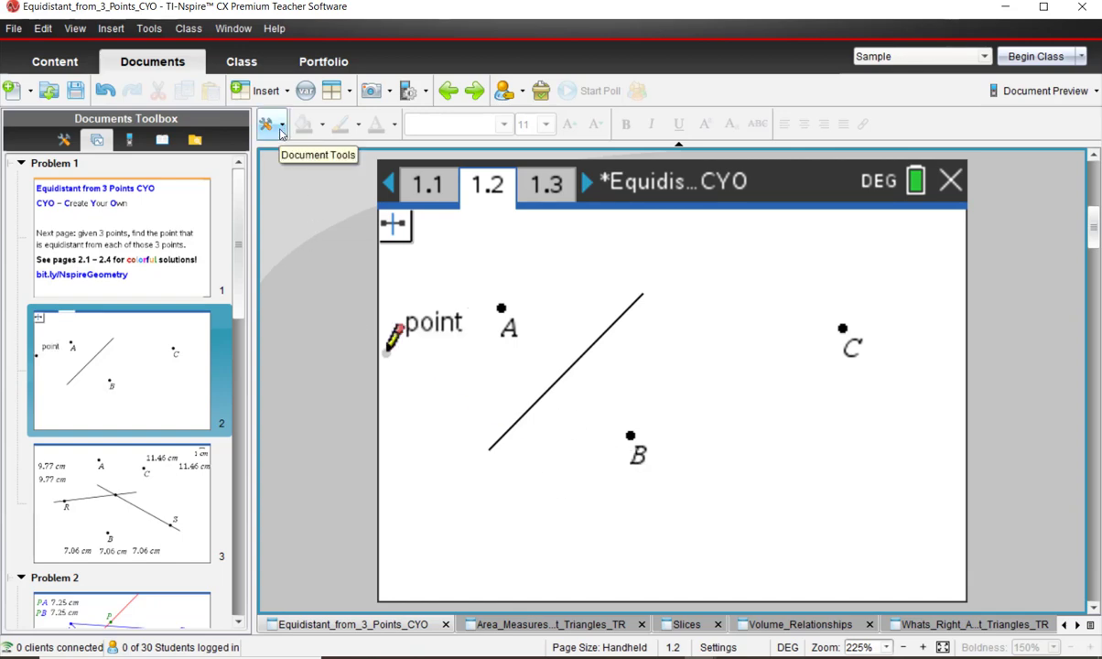
# - Place a point labelled R on the perpendicular bisector of A and B
pyautogui.click(267, 125)
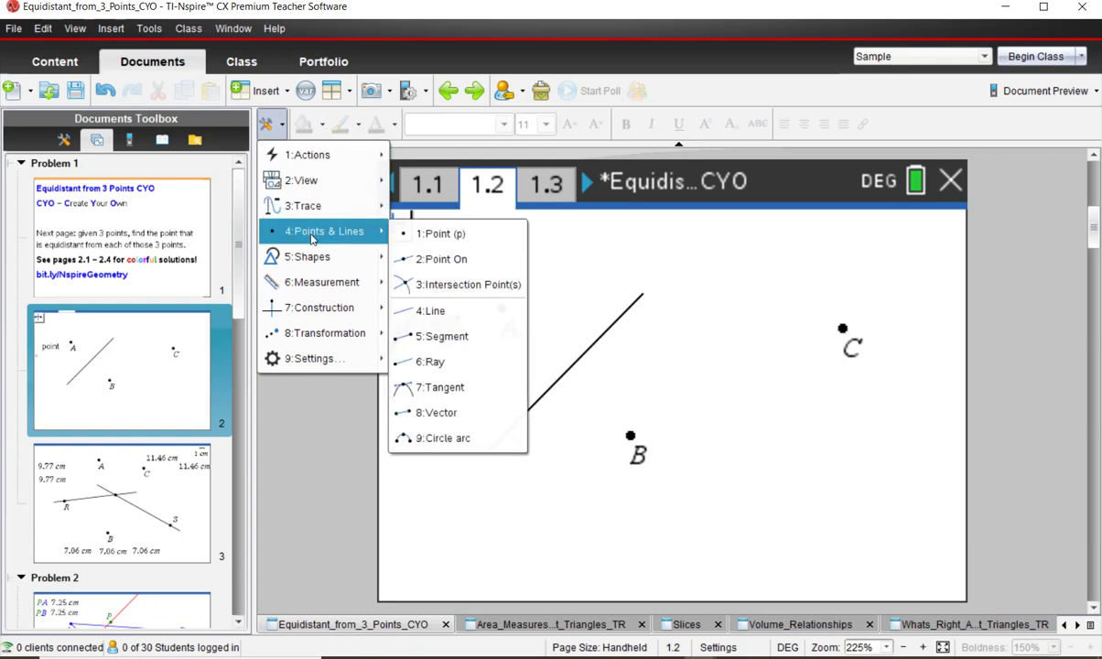
pyautogui.moveTo(457, 260)
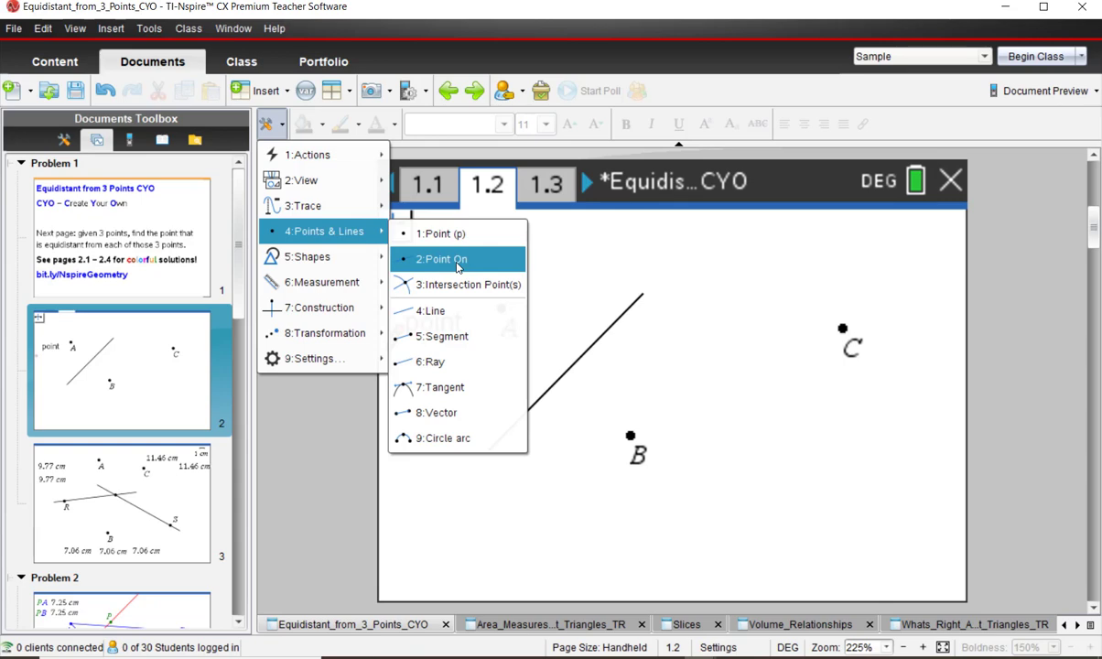
pyautogui.click(432, 311)
pyautogui.write('R')
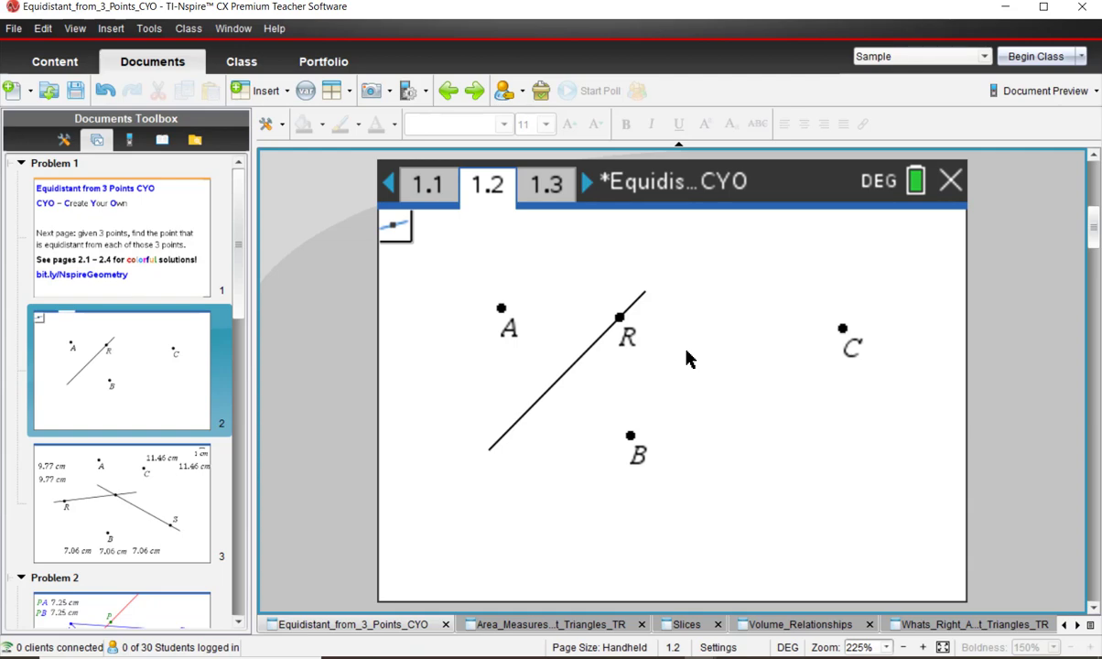
pyautogui.moveTo(633, 337)
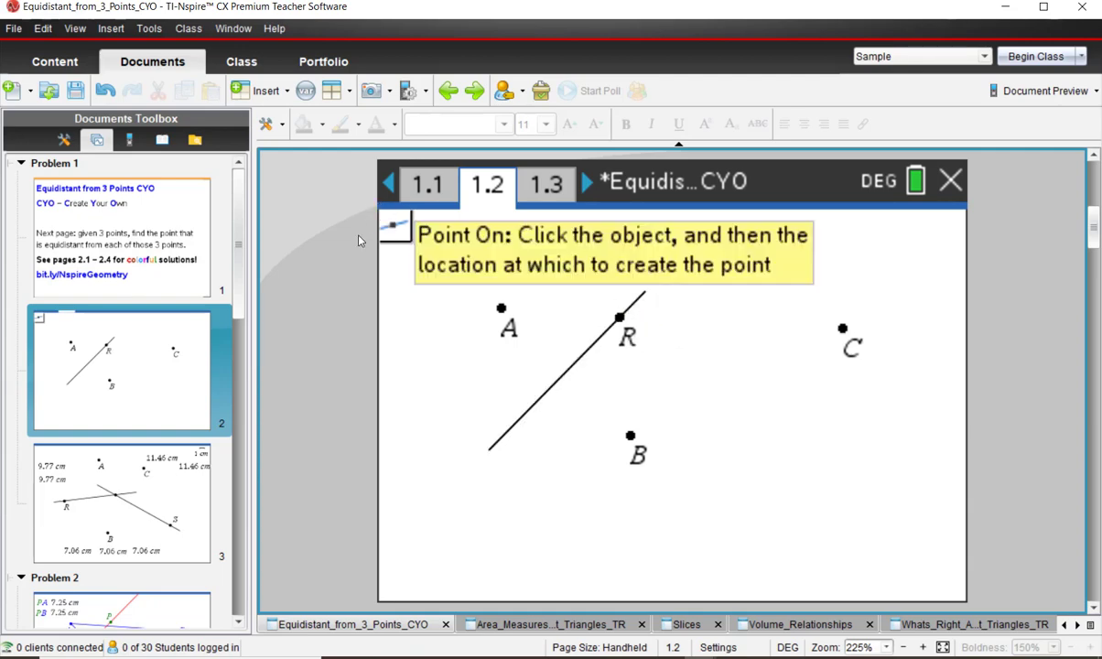
# - Slide point R down the bisector and back up to show it stays on the line
pyautogui.click(618, 319)
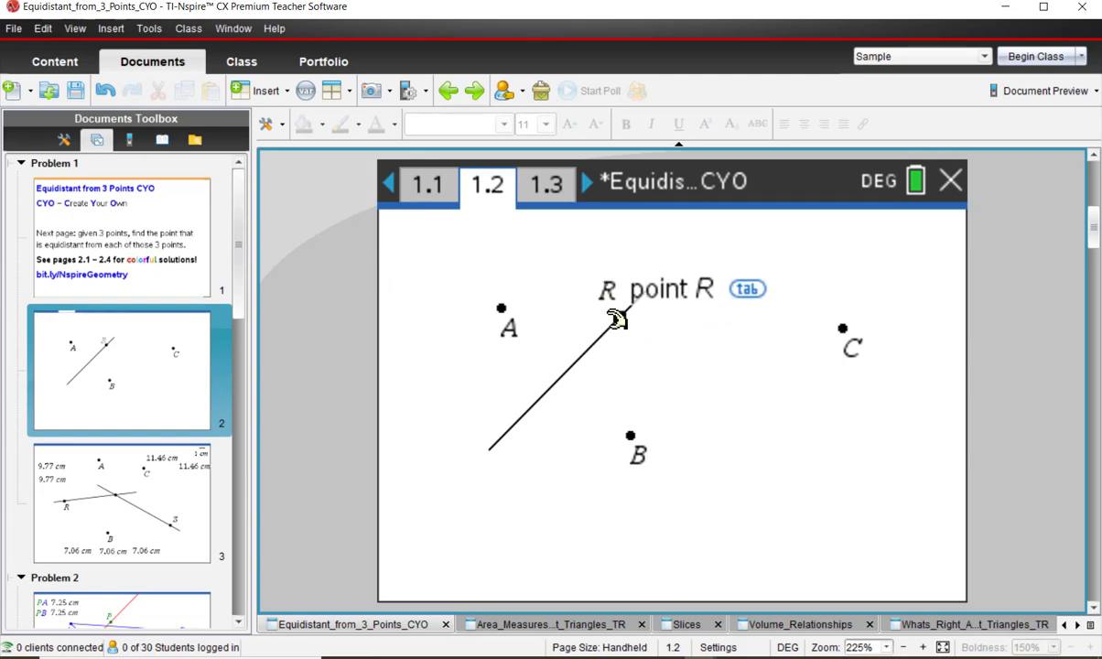
pyautogui.moveTo(615, 319); pyautogui.dragTo(503, 436)
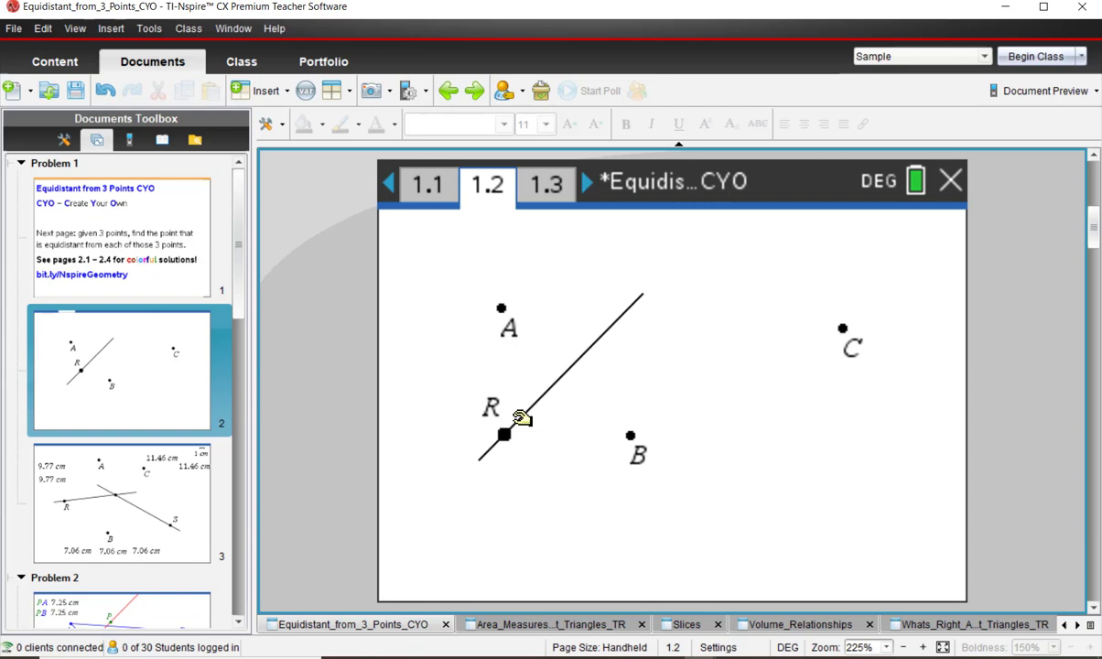
pyautogui.moveTo(503, 436); pyautogui.dragTo(516, 422)
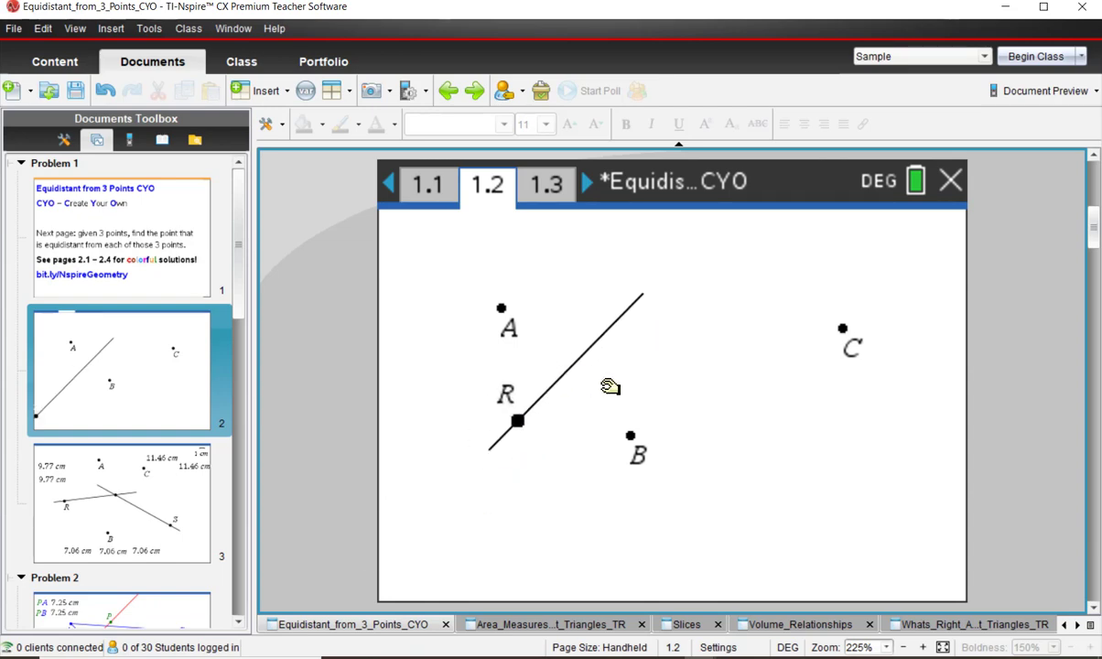
pyautogui.moveTo(517, 421); pyautogui.dragTo(615, 322)
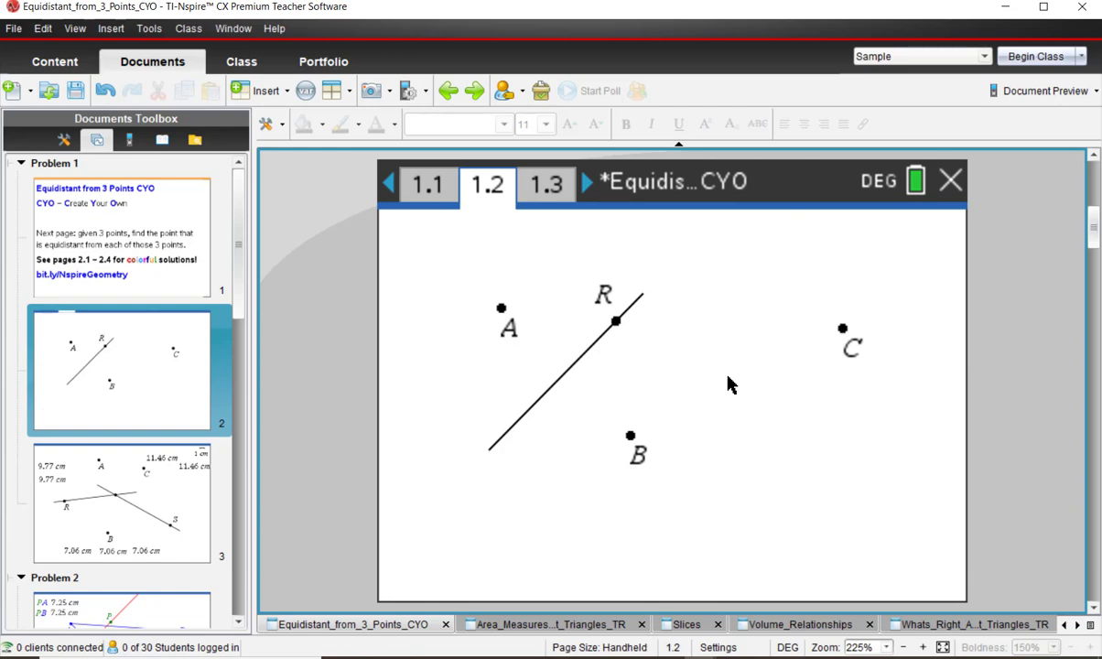
pyautogui.moveTo(514, 321)
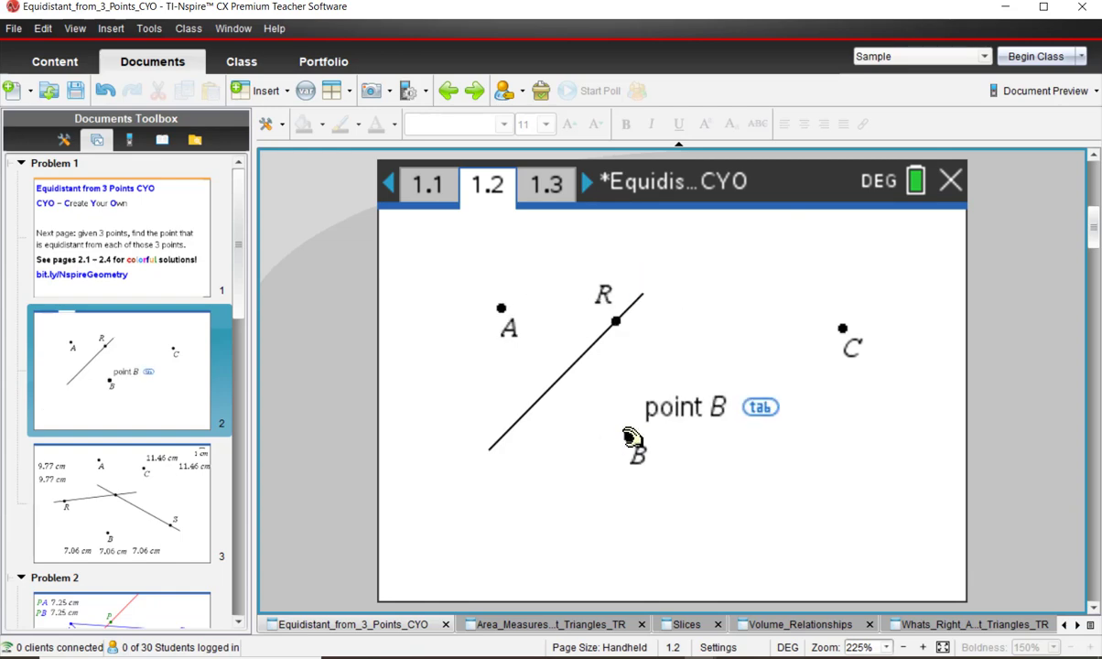
# - Measure the lengths from R to A and from R to B
pyautogui.click(265, 125)
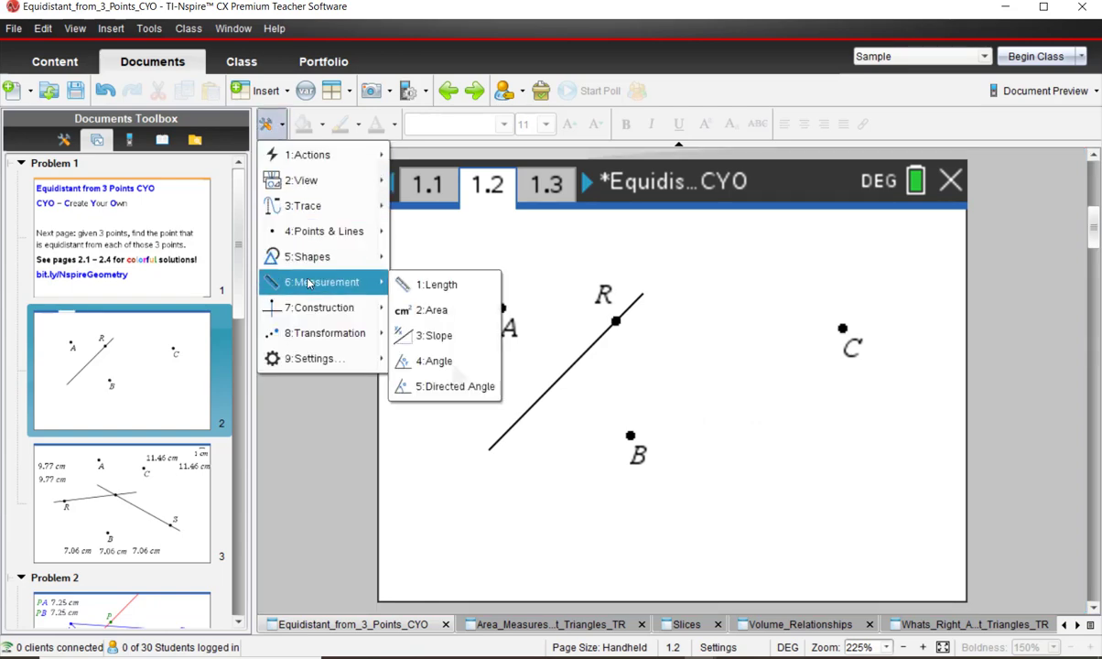
pyautogui.moveTo(438, 283)
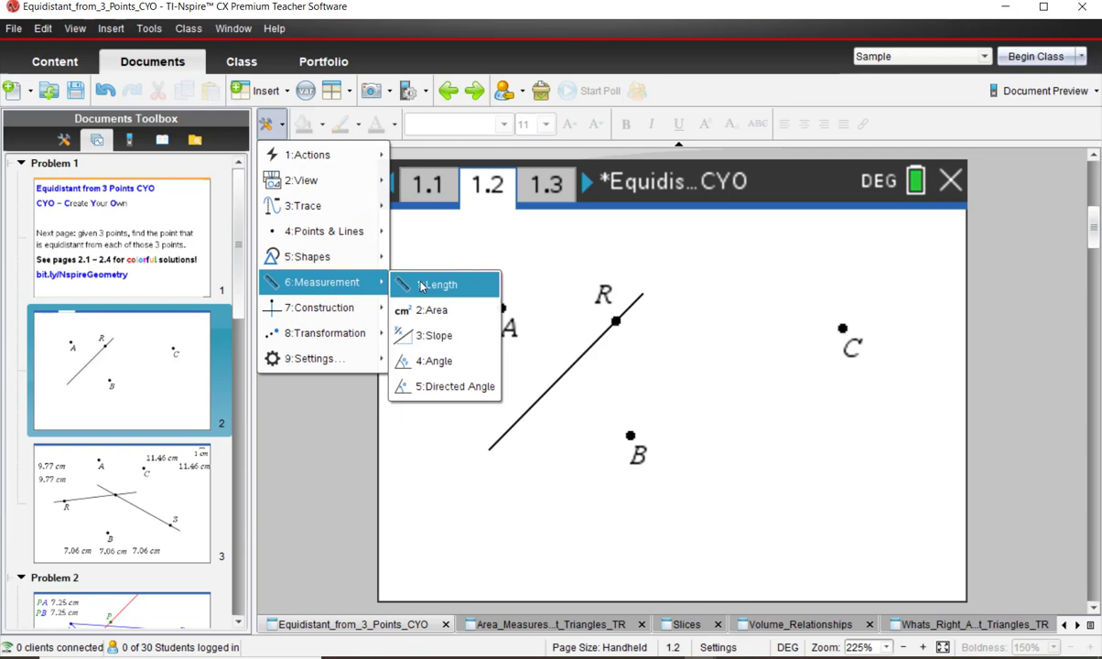
pyautogui.click(437, 284)
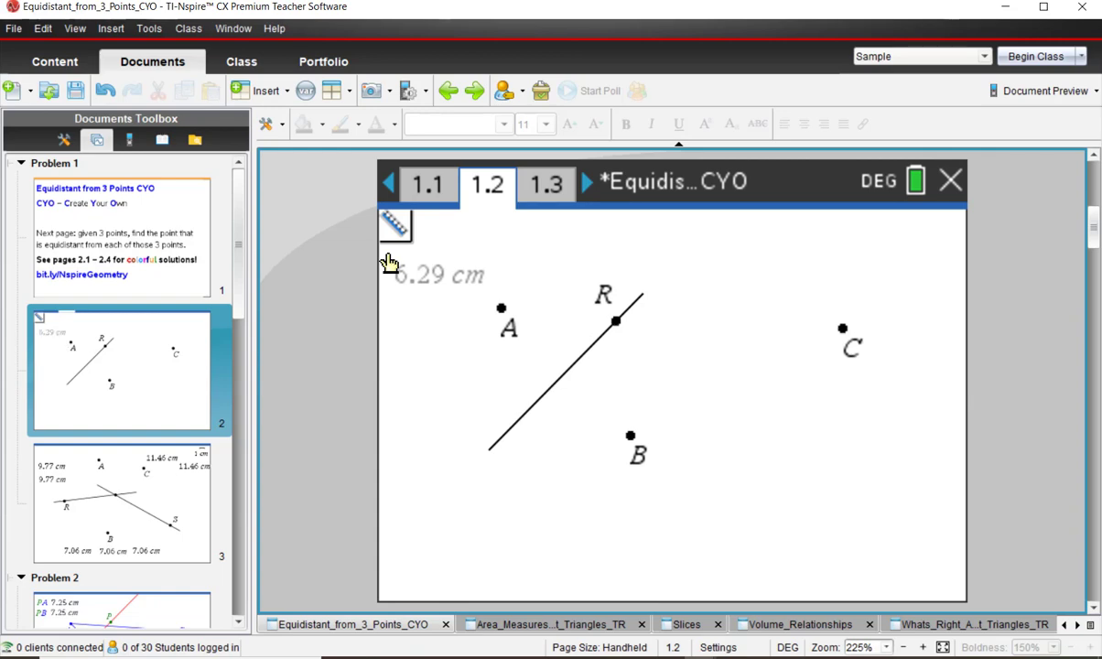
pyautogui.moveTo(637, 430)
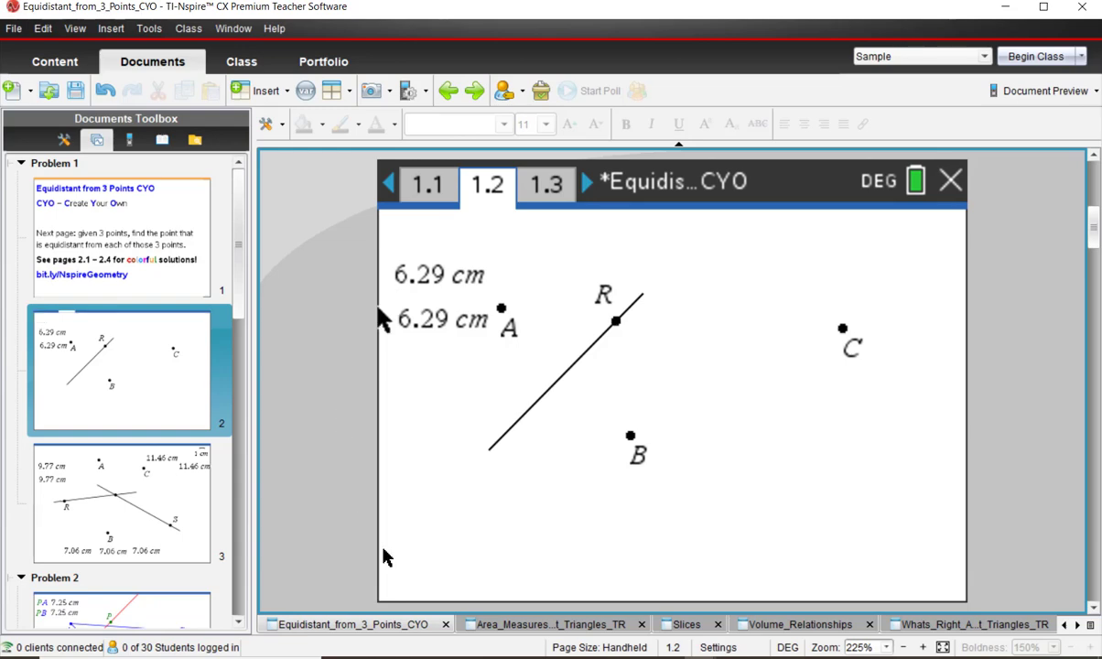
pyautogui.moveTo(606, 359)
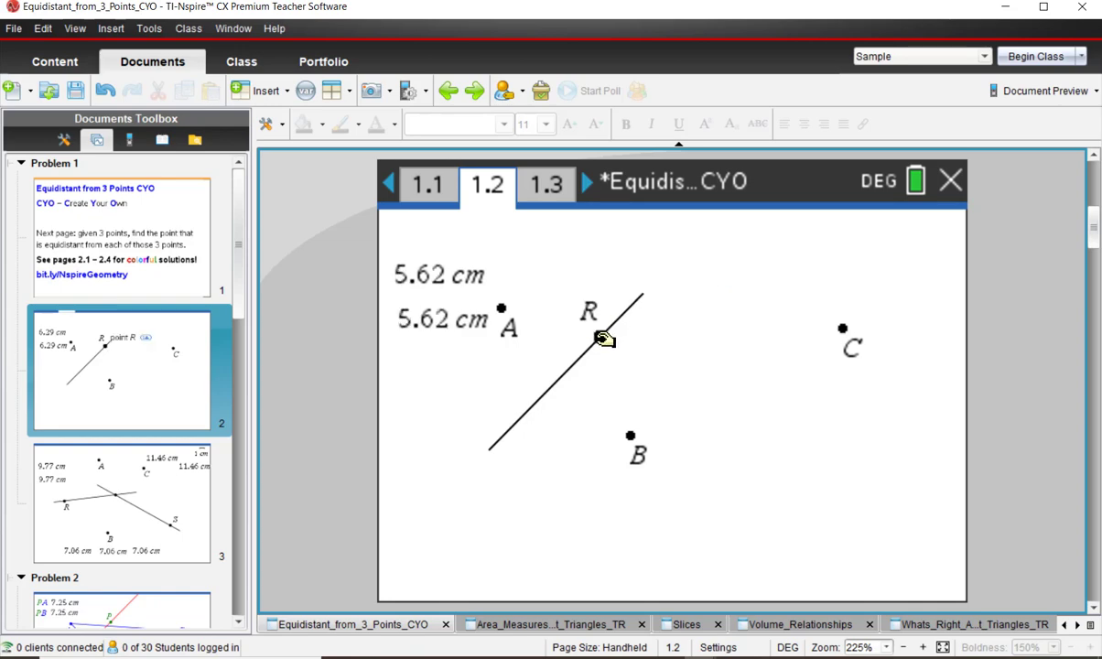
# - Slide R along the bisector to show its distances to A and B stay equal
pyautogui.moveTo(603, 339); pyautogui.dragTo(542, 397)
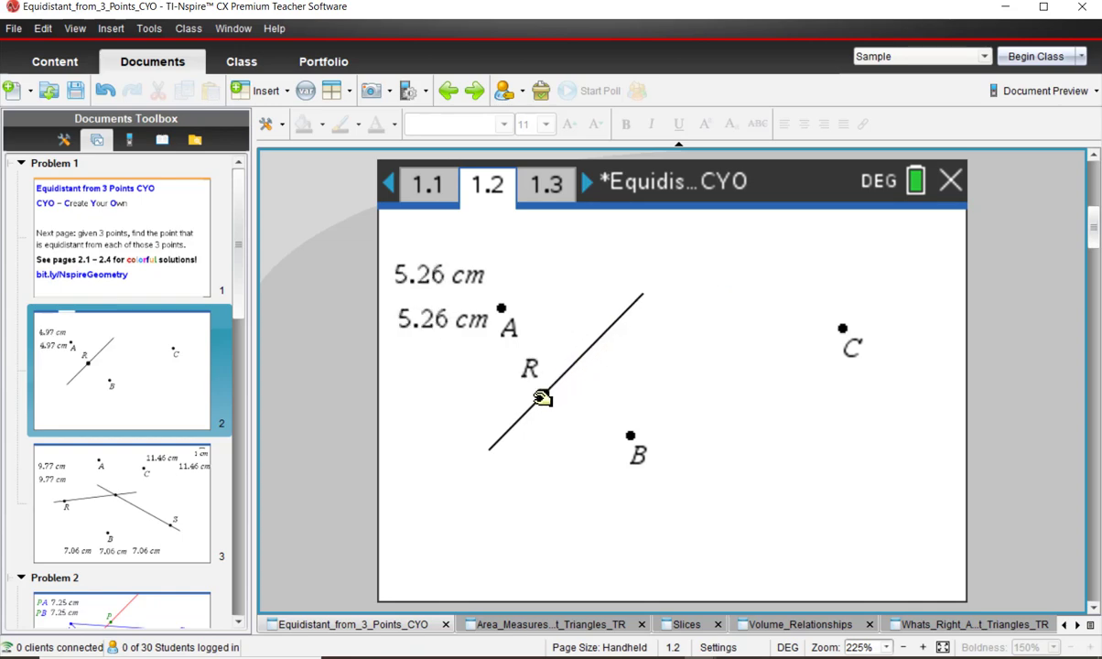
pyautogui.moveTo(542, 395); pyautogui.dragTo(385, 542)
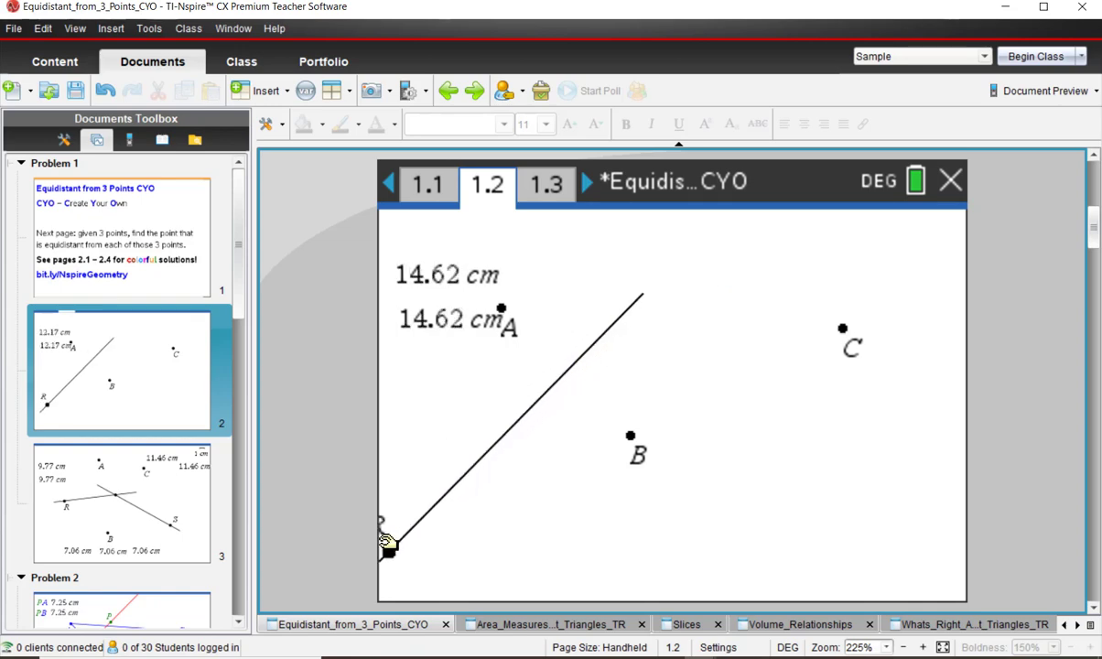
pyautogui.moveTo(384, 541); pyautogui.dragTo(381, 567)
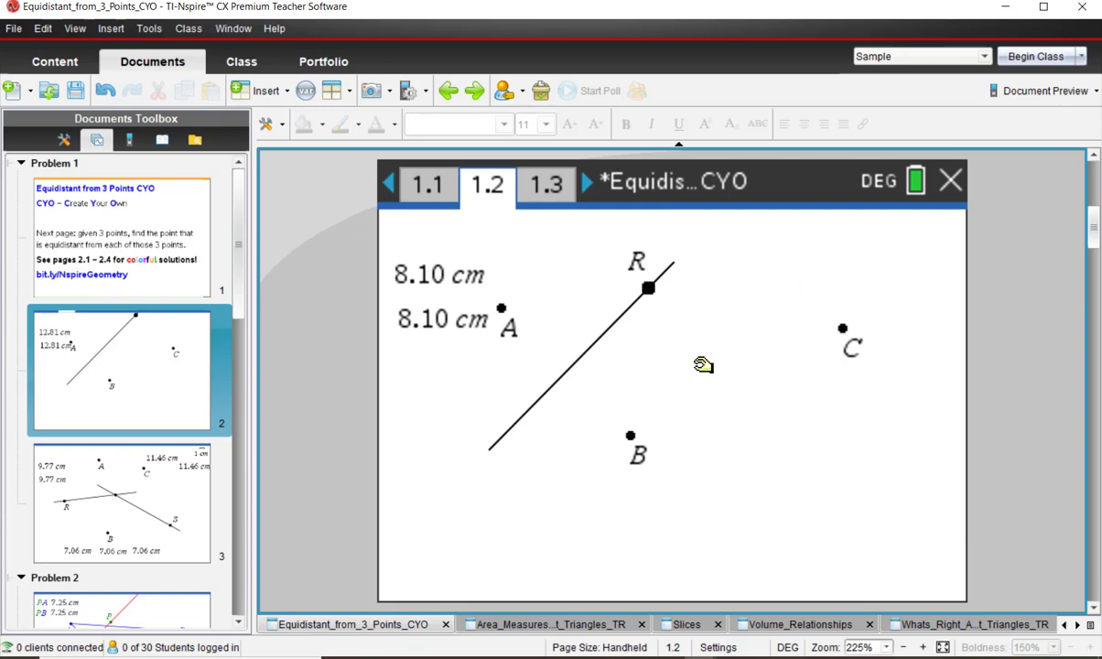
pyautogui.moveTo(648, 289); pyautogui.dragTo(602, 334)
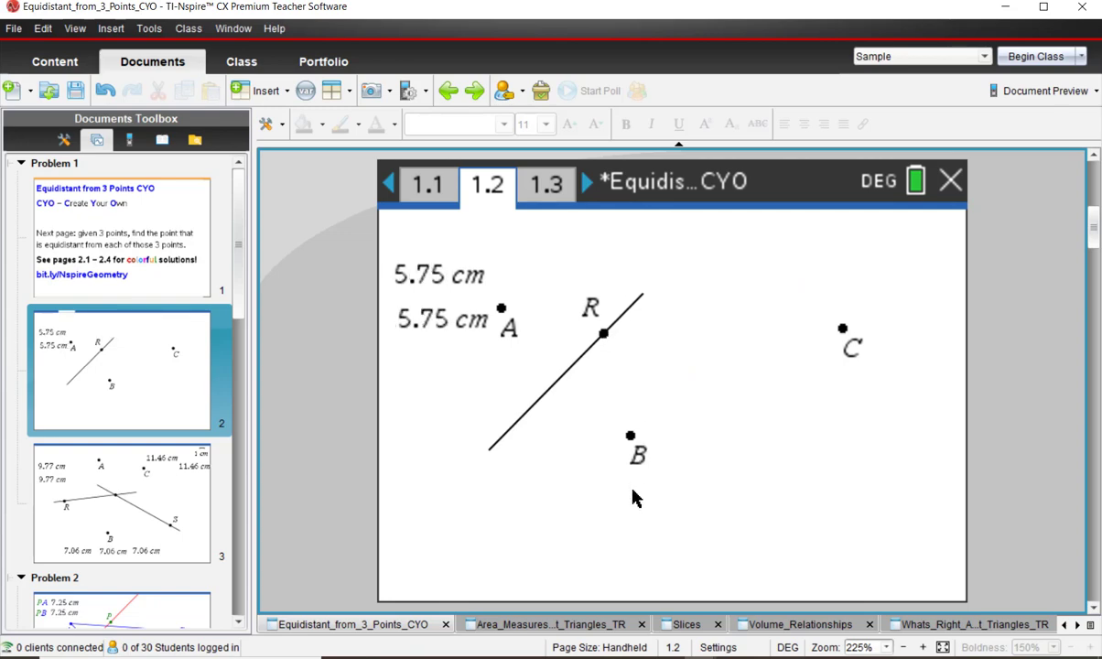
pyautogui.moveTo(615, 534)
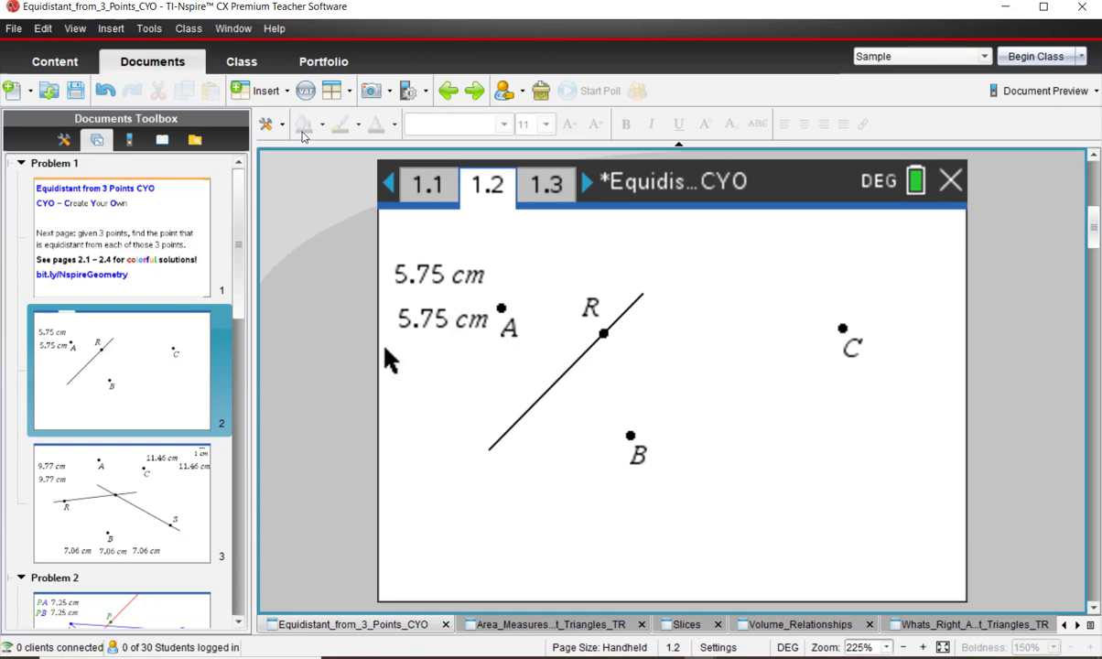
# - Construct the perpendicular bisector of points B and C
pyautogui.click(264, 125)
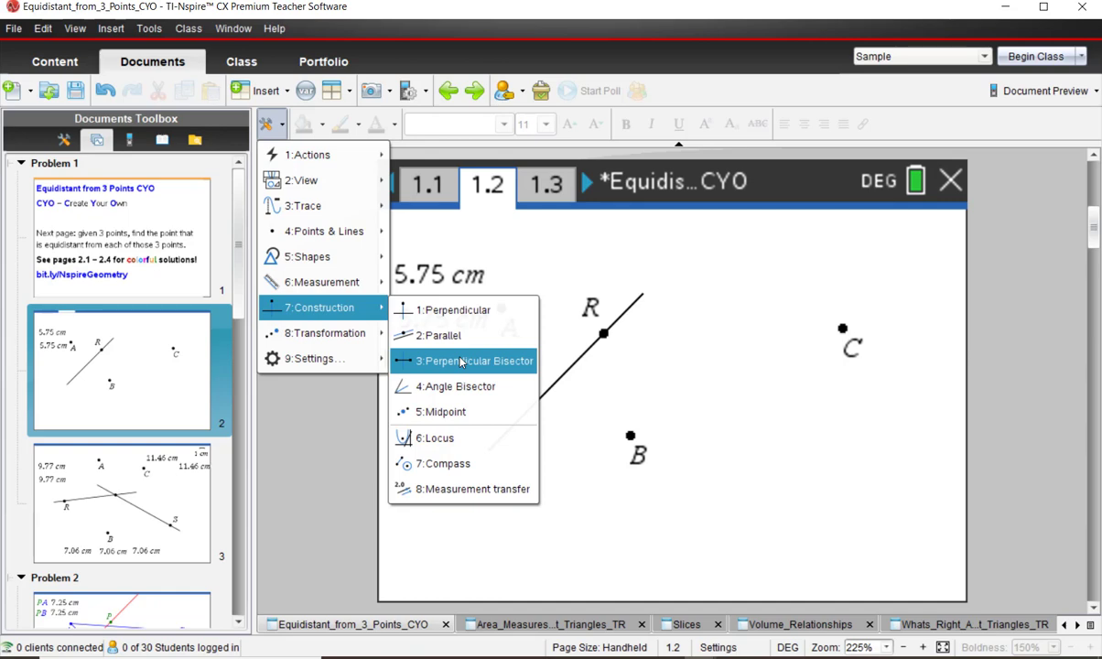
pyautogui.click(487, 361)
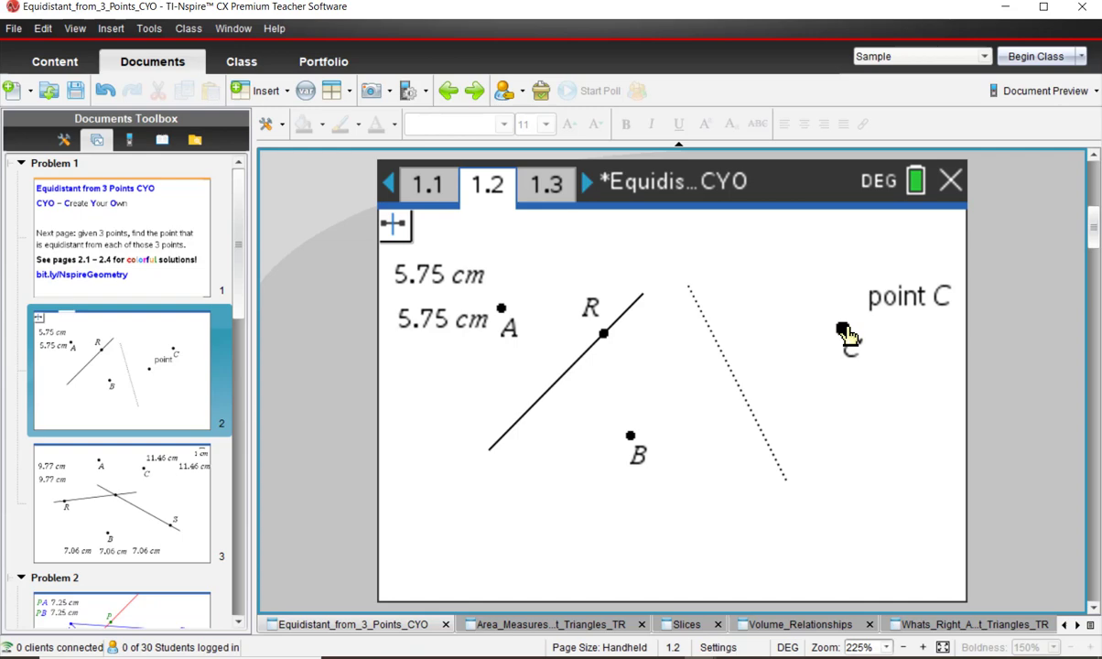
pyautogui.moveTo(842, 329); pyautogui.dragTo(718, 472)
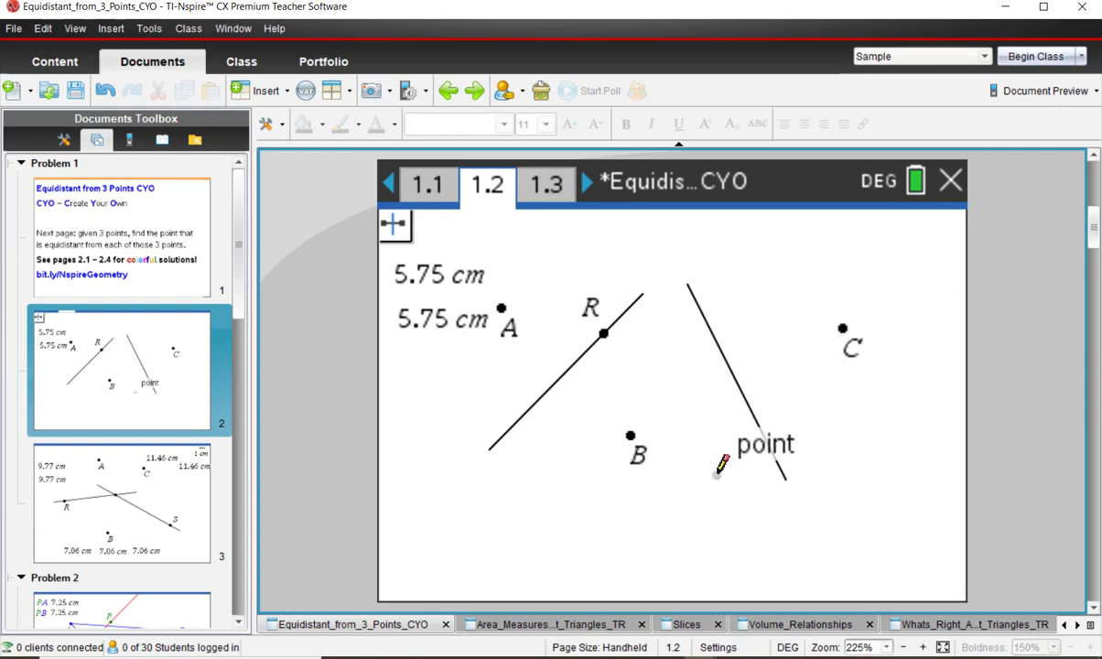
pyautogui.click(265, 125)
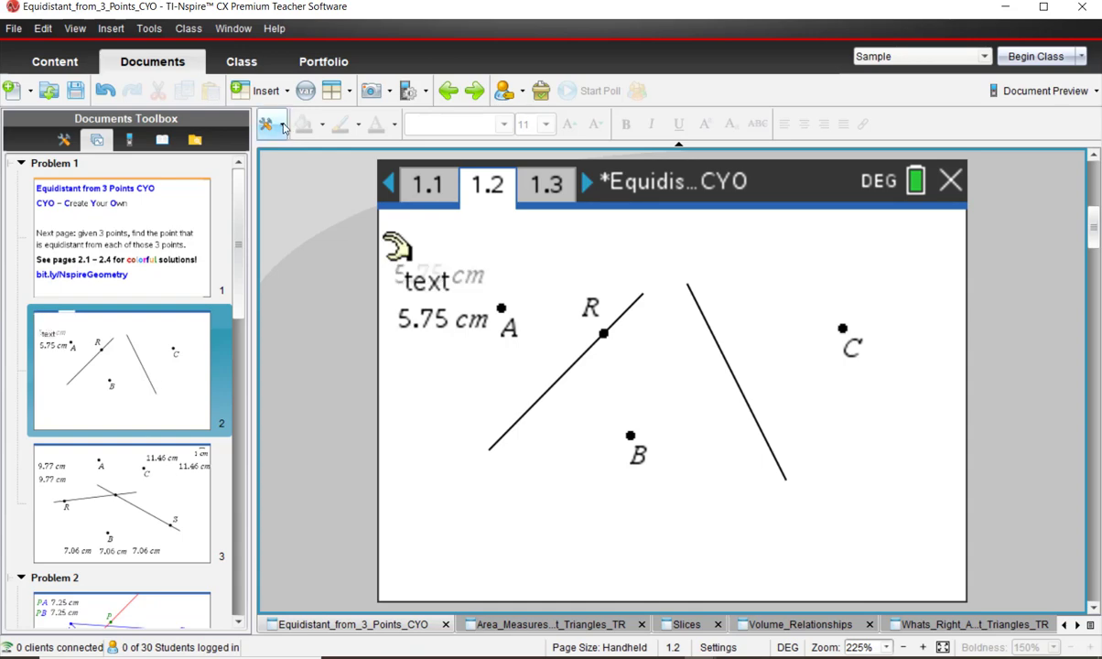
# - Place a point labelled S on the new bisector of B and C
pyautogui.click(271, 125)
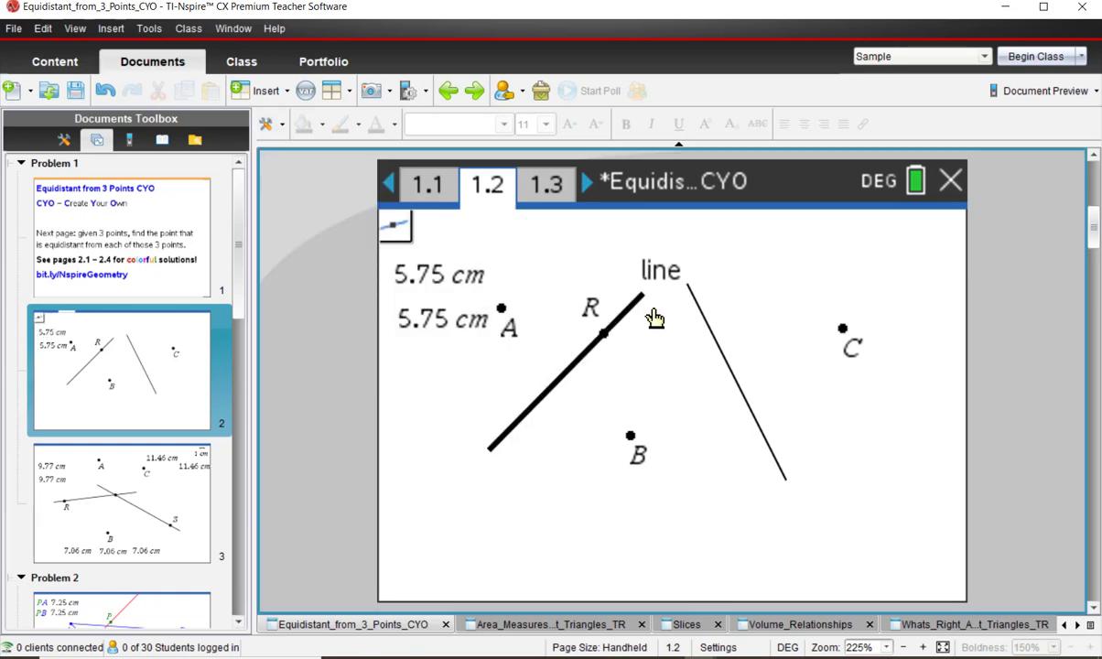
pyautogui.click(714, 337)
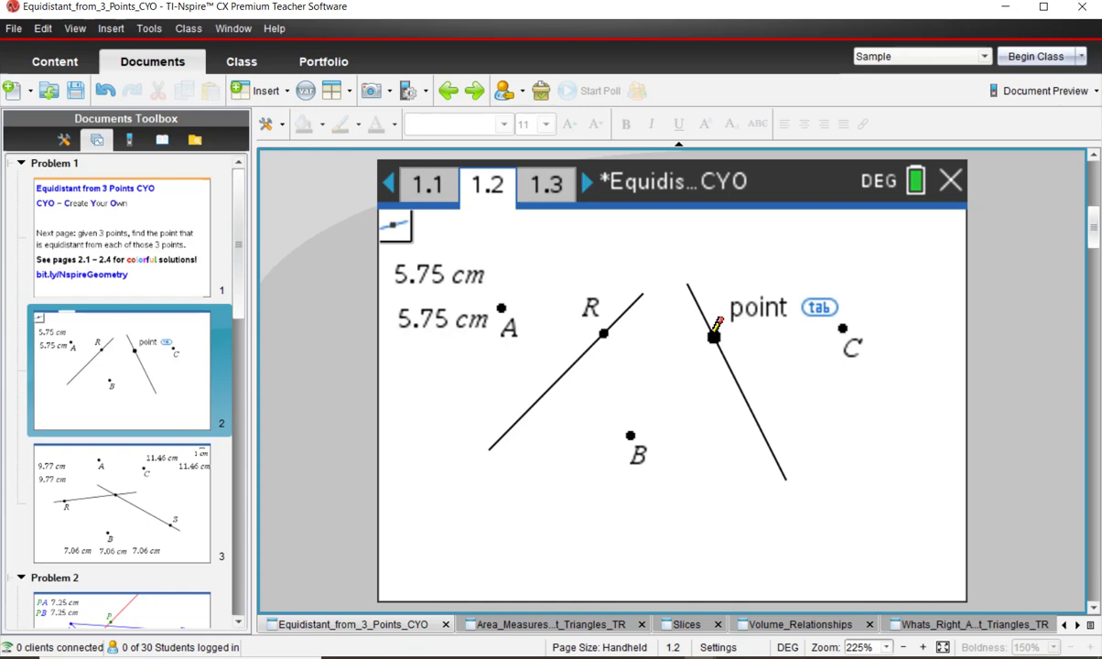
pyautogui.write('S')
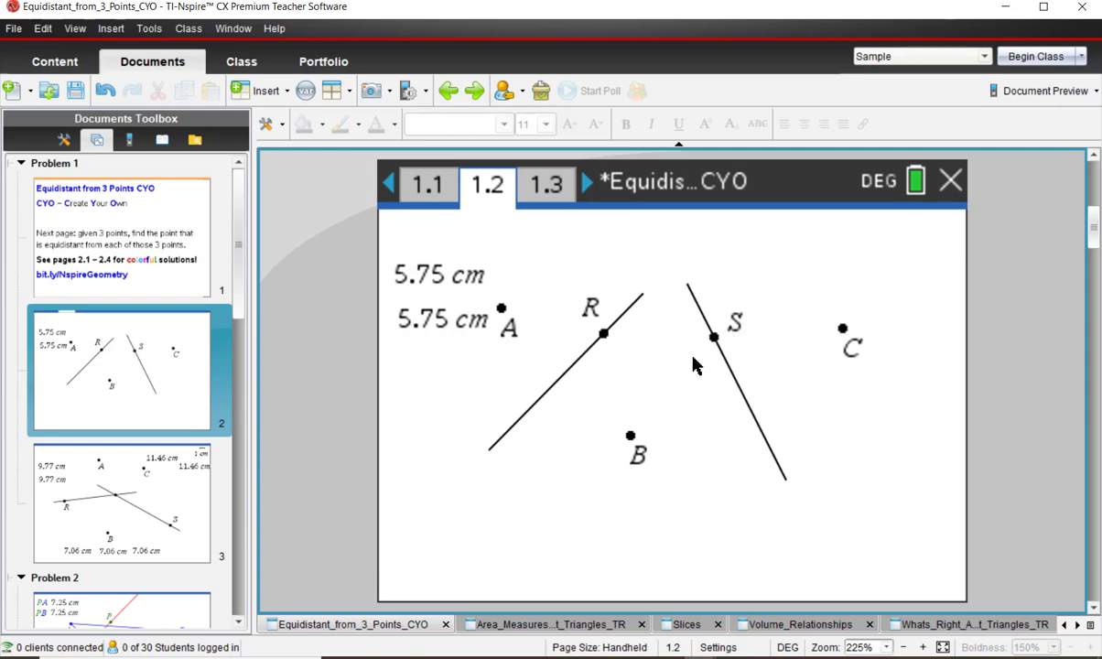
pyautogui.moveTo(851, 348)
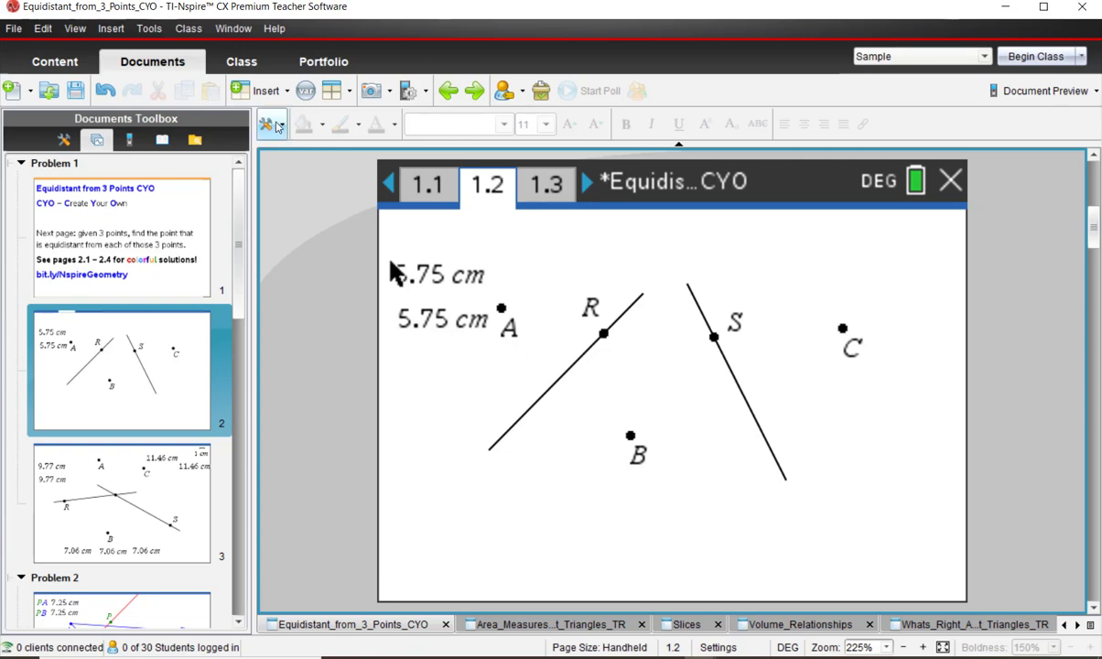
# - Measure S's distances to B and C, giving two equal 7.04 cm lengths
pyautogui.click(265, 125)
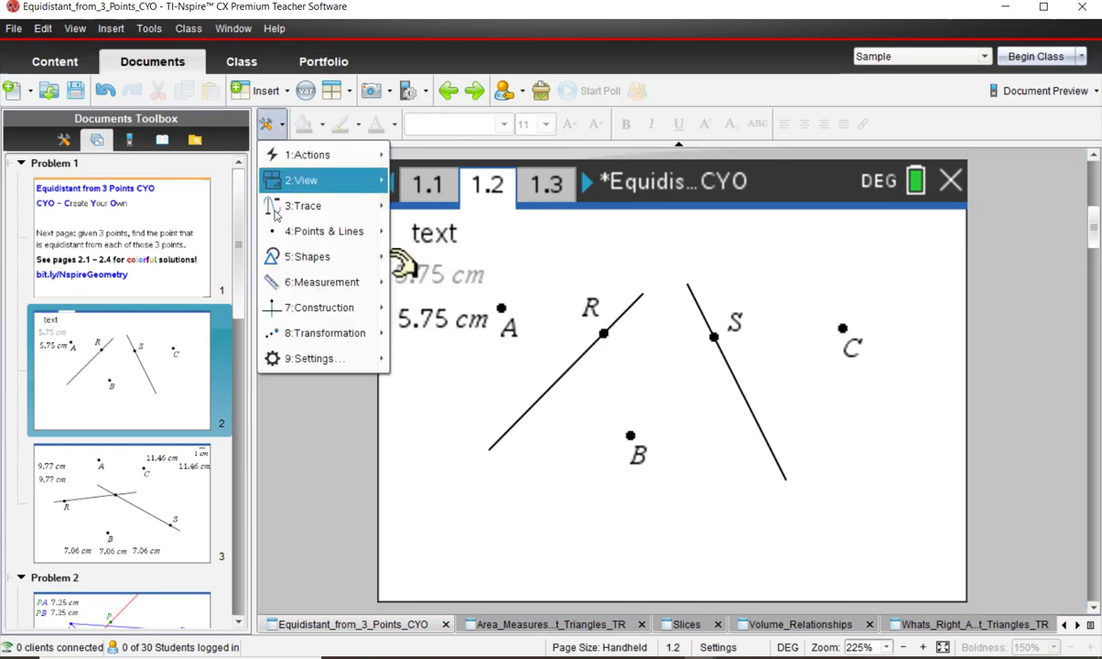
pyautogui.click(322, 282)
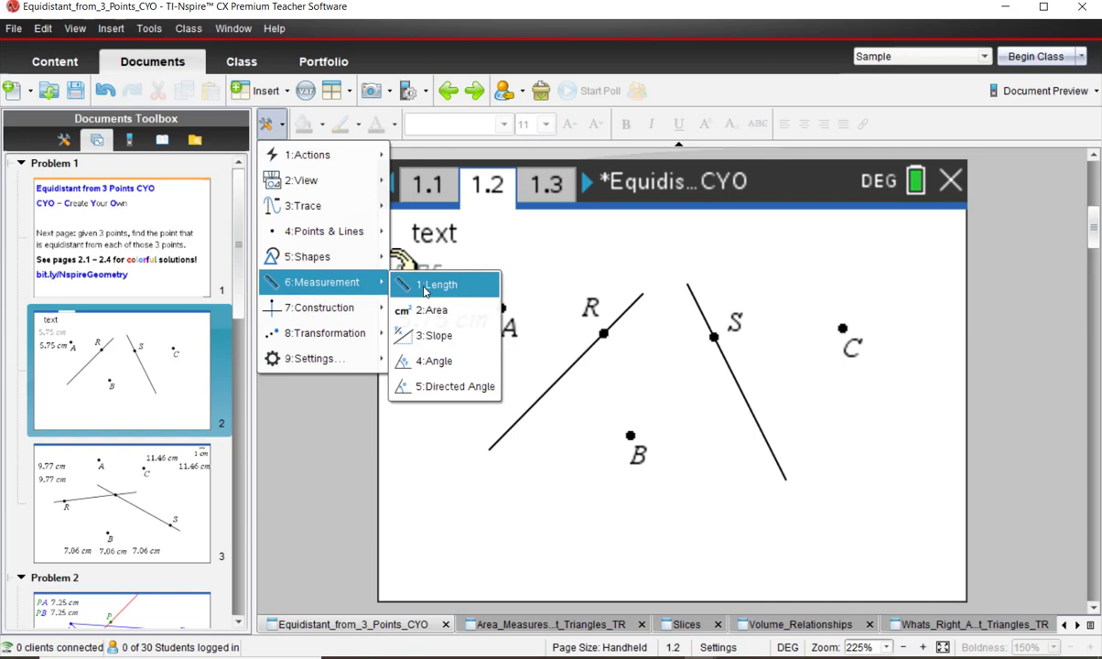
pyautogui.click(439, 286)
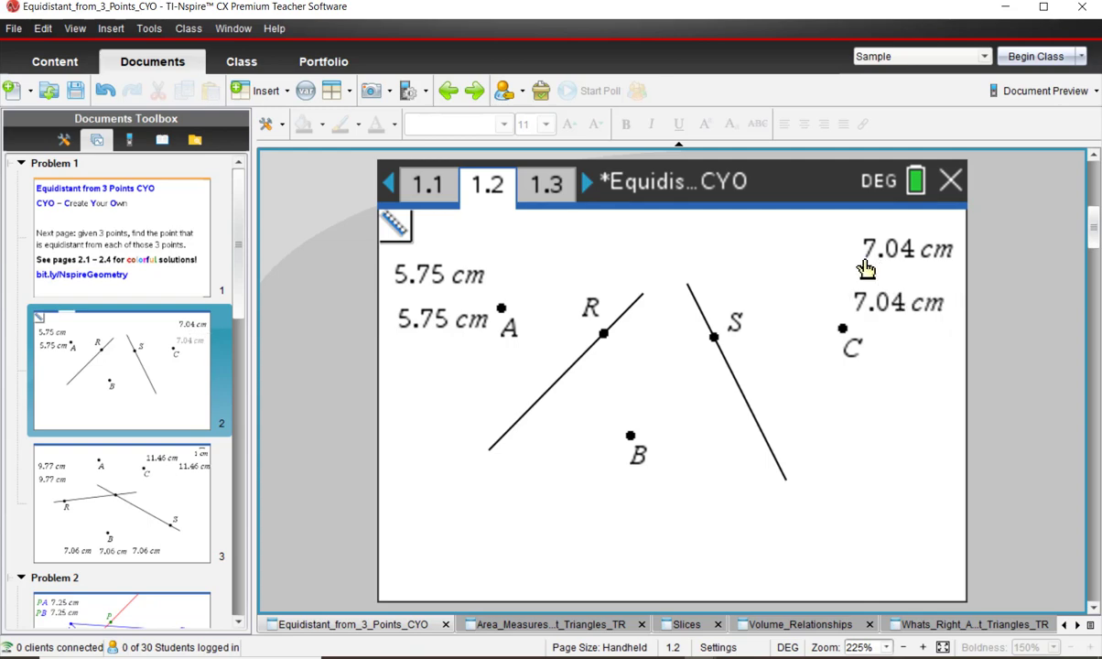
pyautogui.moveTo(674, 263)
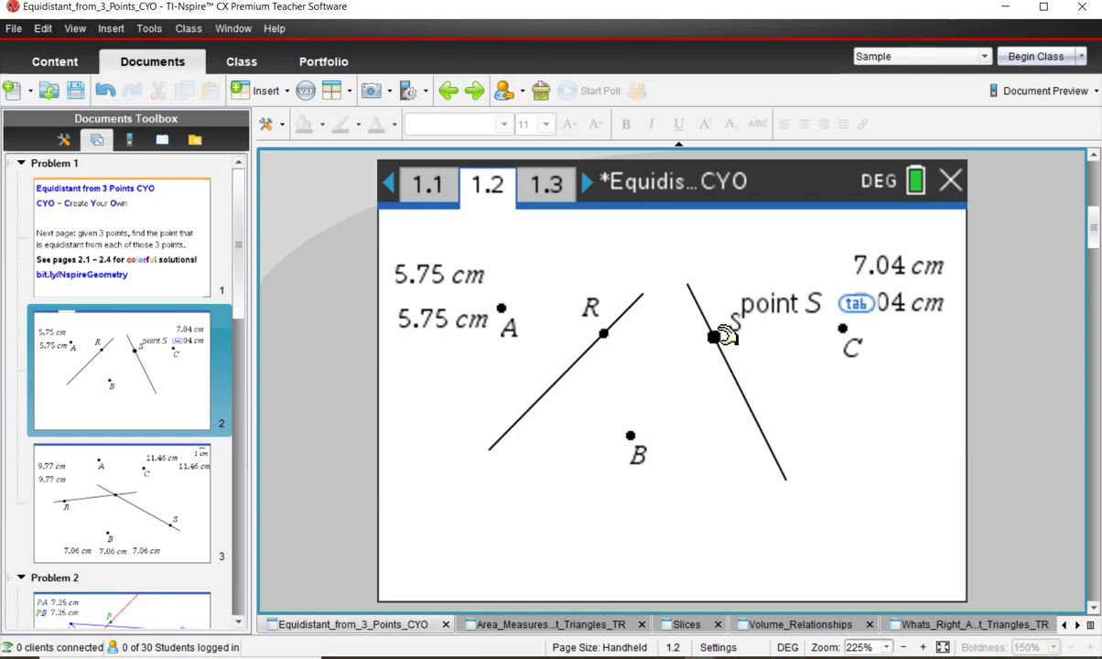
# - Slide S up and down its bisector, both distances staying equal, ending at 8.52 cm
pyautogui.moveTo(714, 337); pyautogui.dragTo(806, 520)
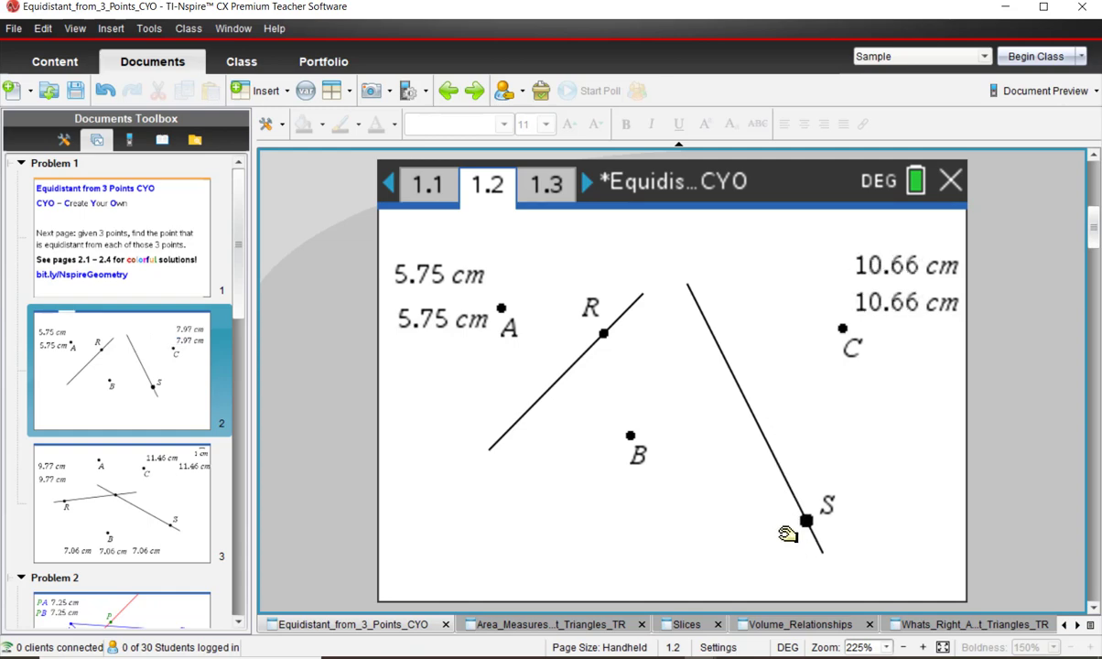
pyautogui.moveTo(805, 520); pyautogui.dragTo(732, 369)
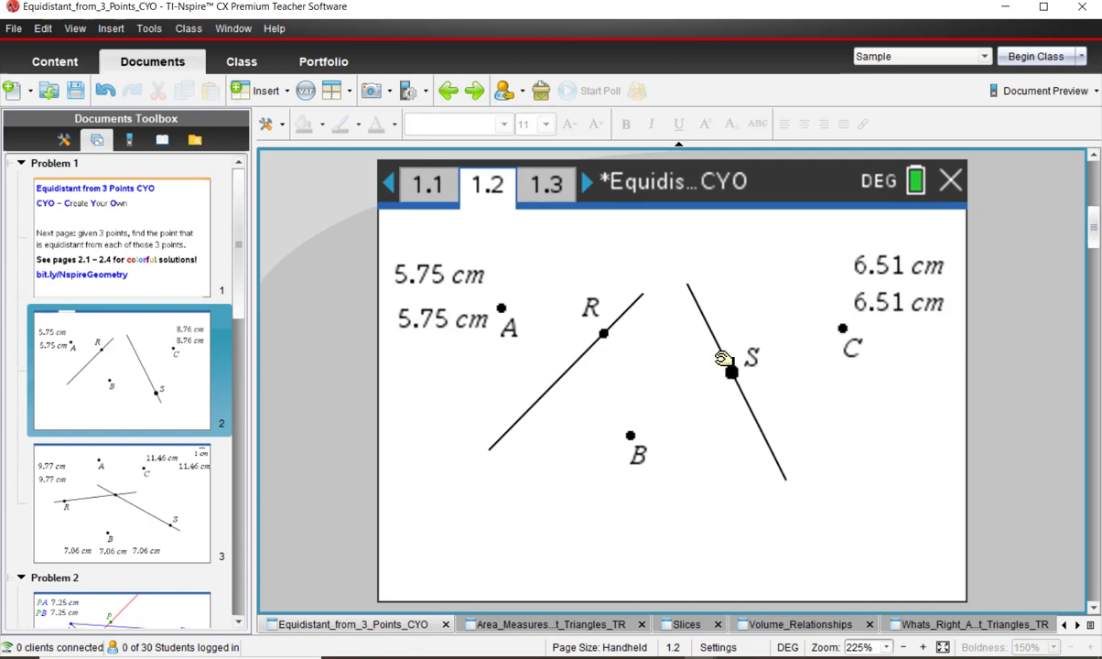
pyautogui.moveTo(732, 370); pyautogui.dragTo(754, 417)
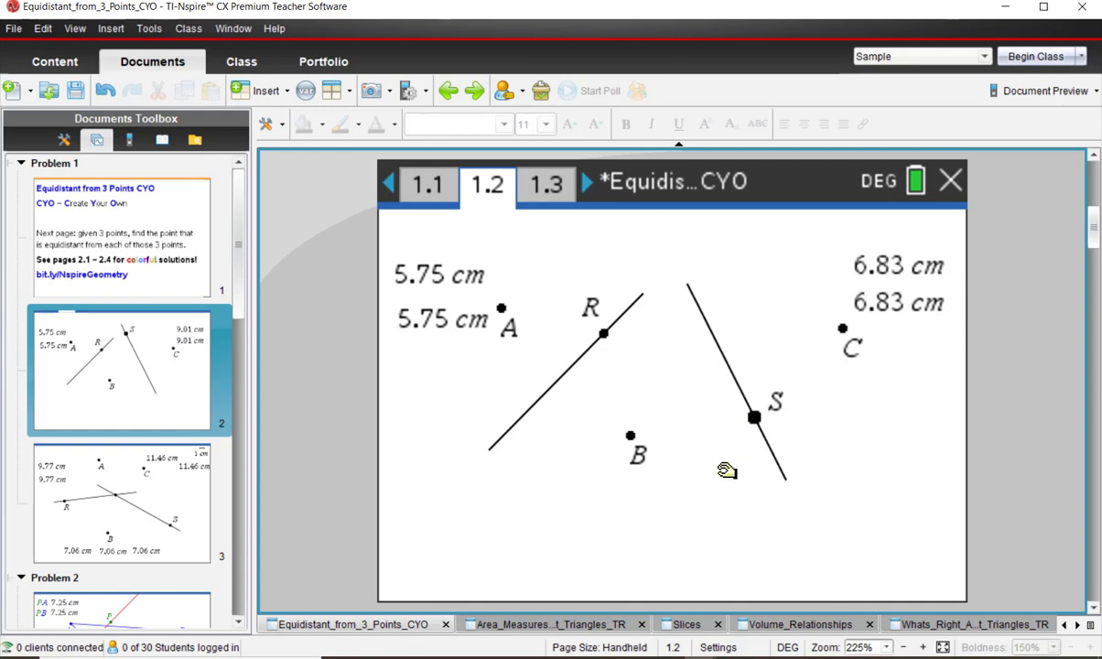
pyautogui.moveTo(754, 418); pyautogui.dragTo(780, 472)
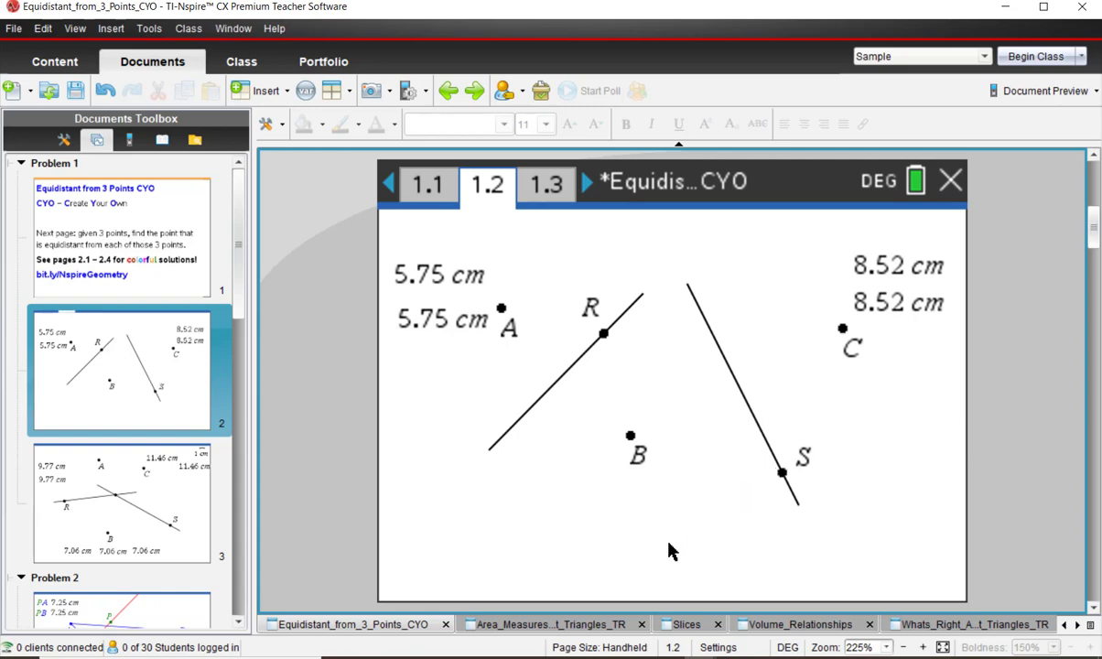
pyautogui.moveTo(585, 366)
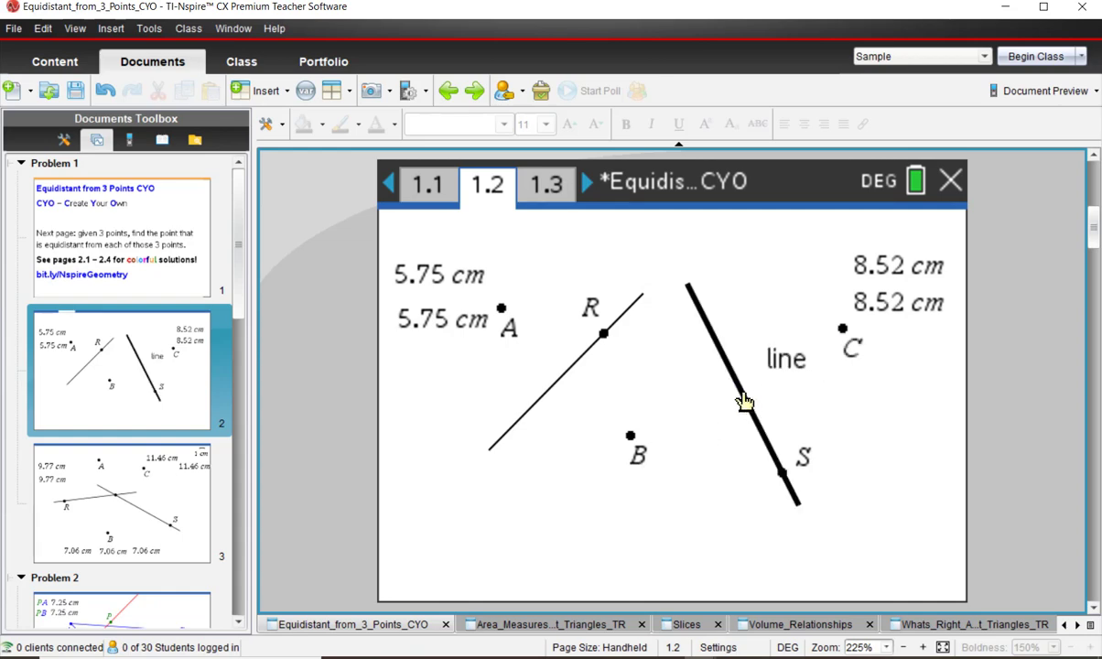
pyautogui.click(747, 403)
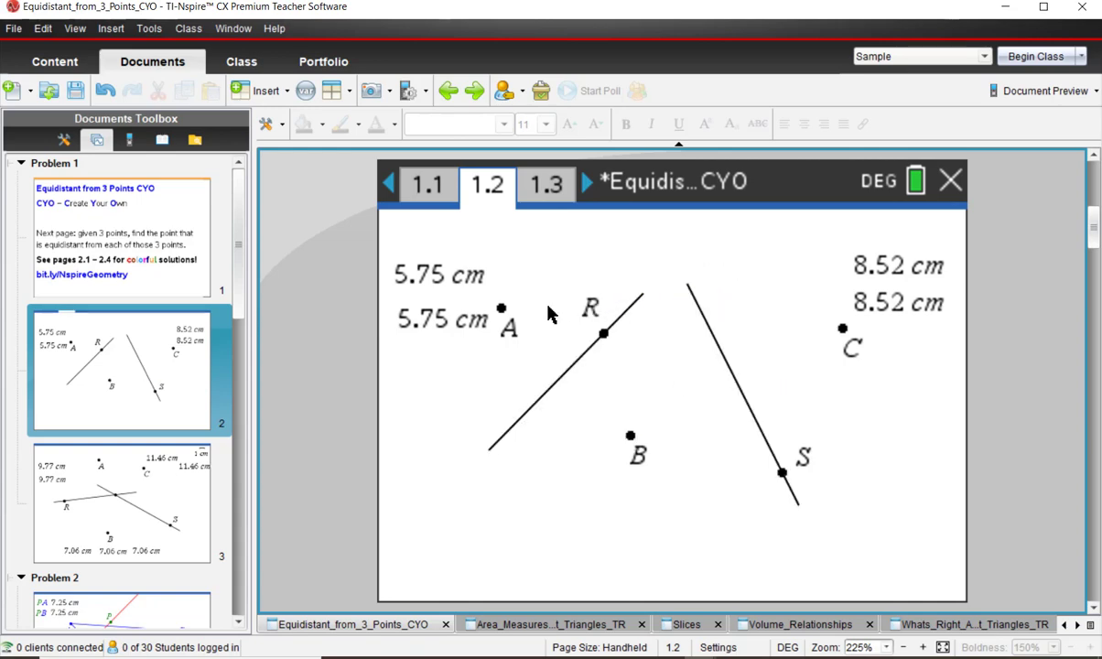
pyautogui.moveTo(641, 319)
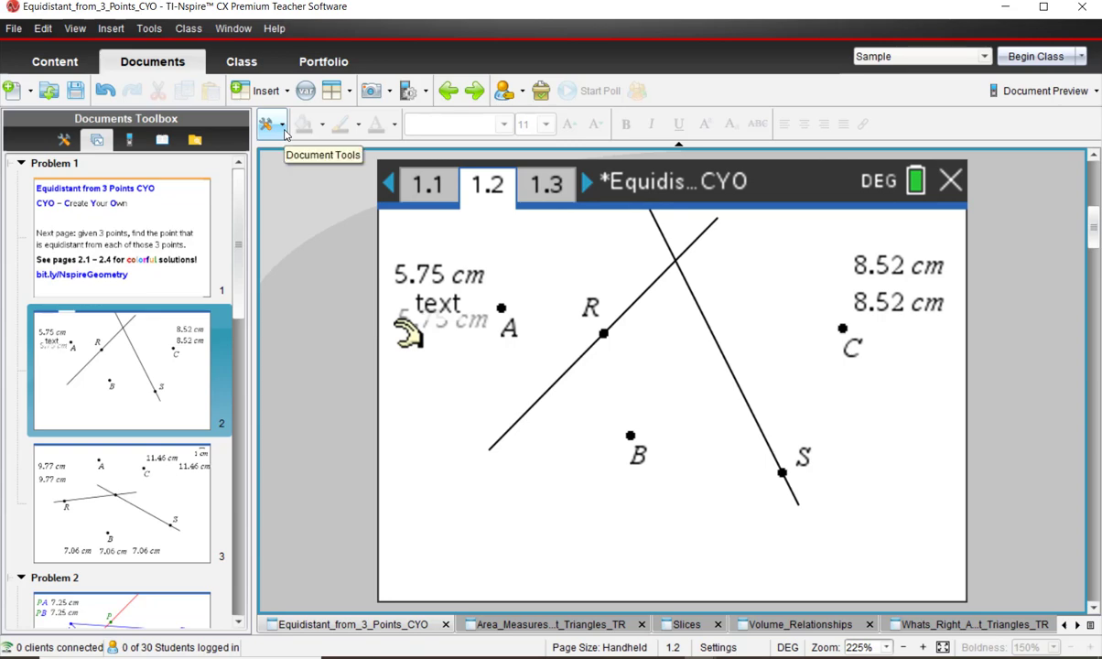
# - Mark the intersection of the two perpendicular bisectors as point T
pyautogui.click(271, 125)
pyautogui.write('T')
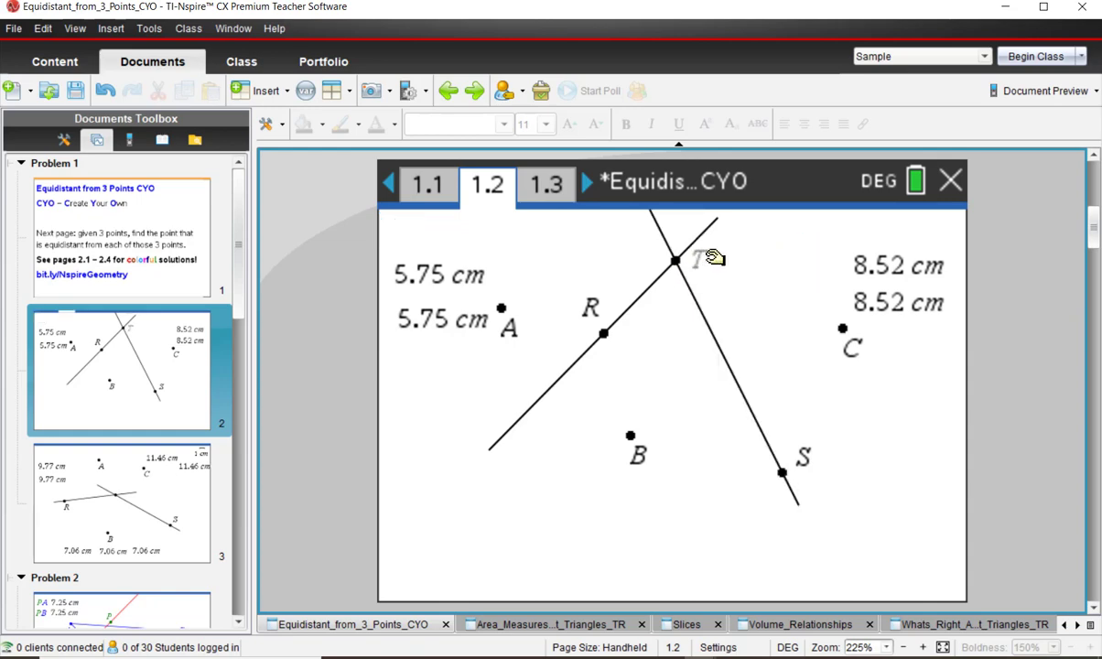
pyautogui.moveTo(749, 300)
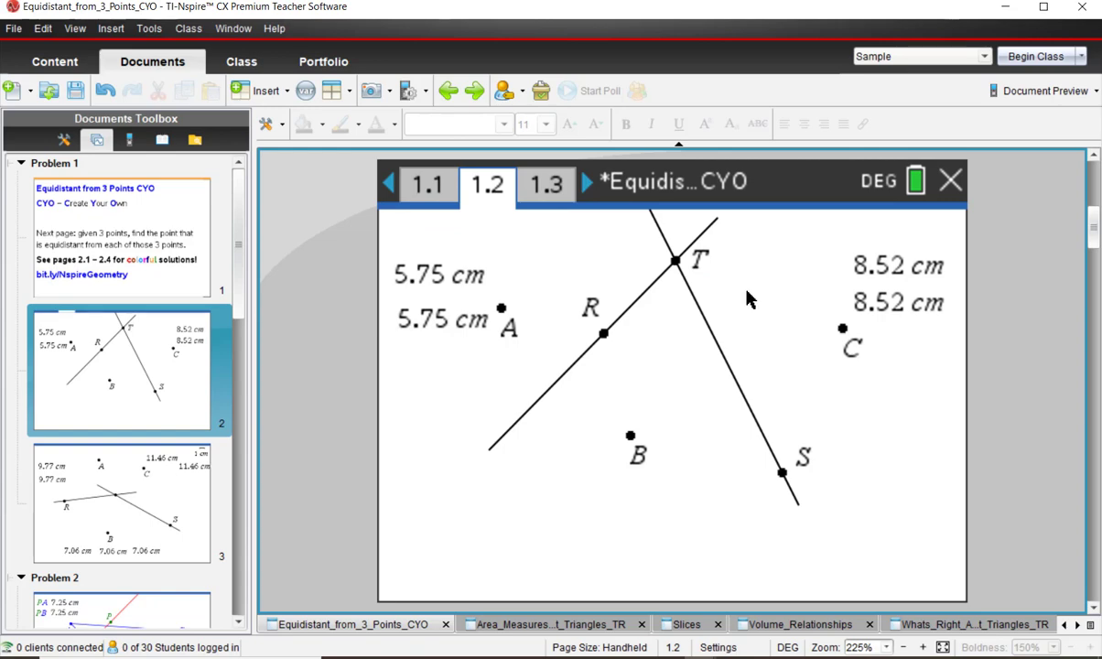
pyautogui.moveTo(666, 340)
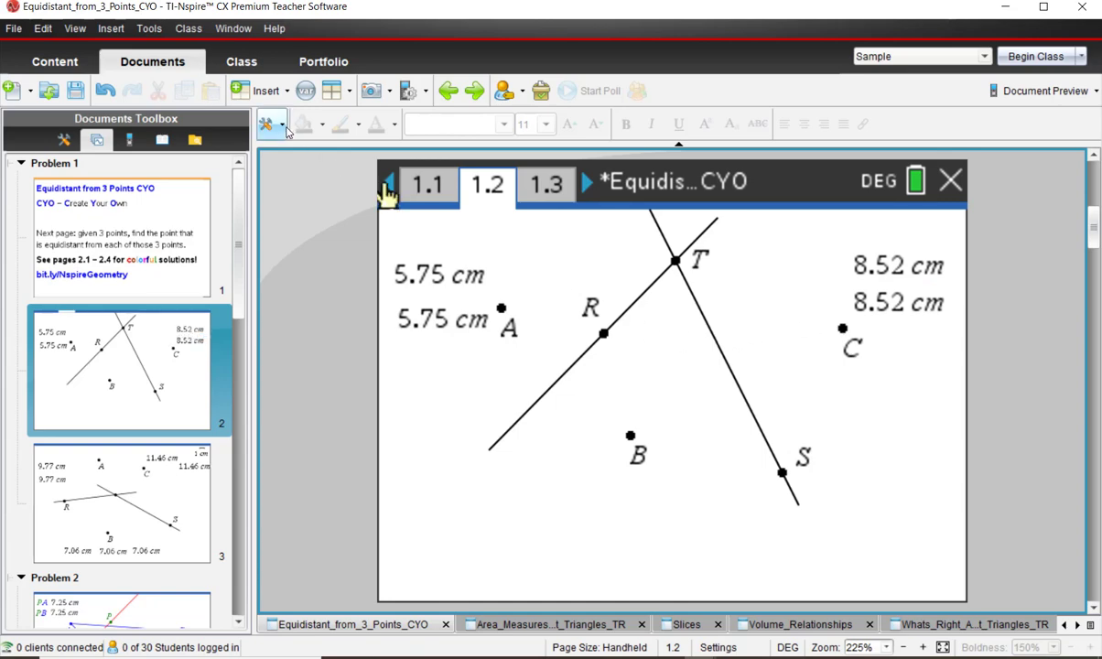
# - Measure T's distances to A, B and C, giving three equal 9.84 cm lengths
pyautogui.click(271, 125)
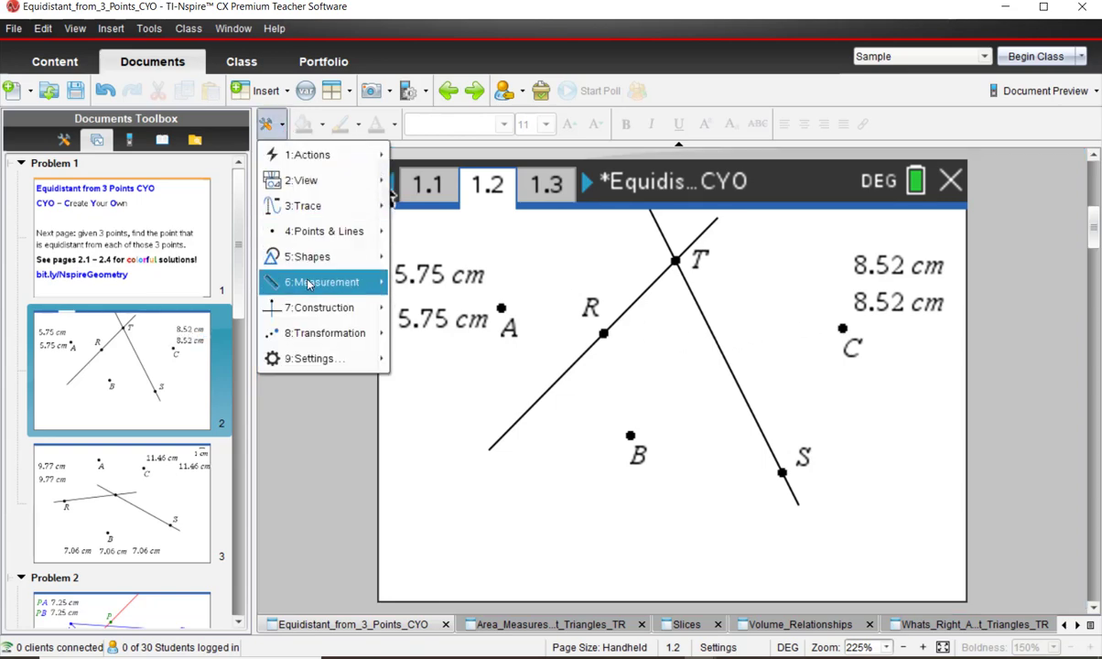
pyautogui.click(627, 286)
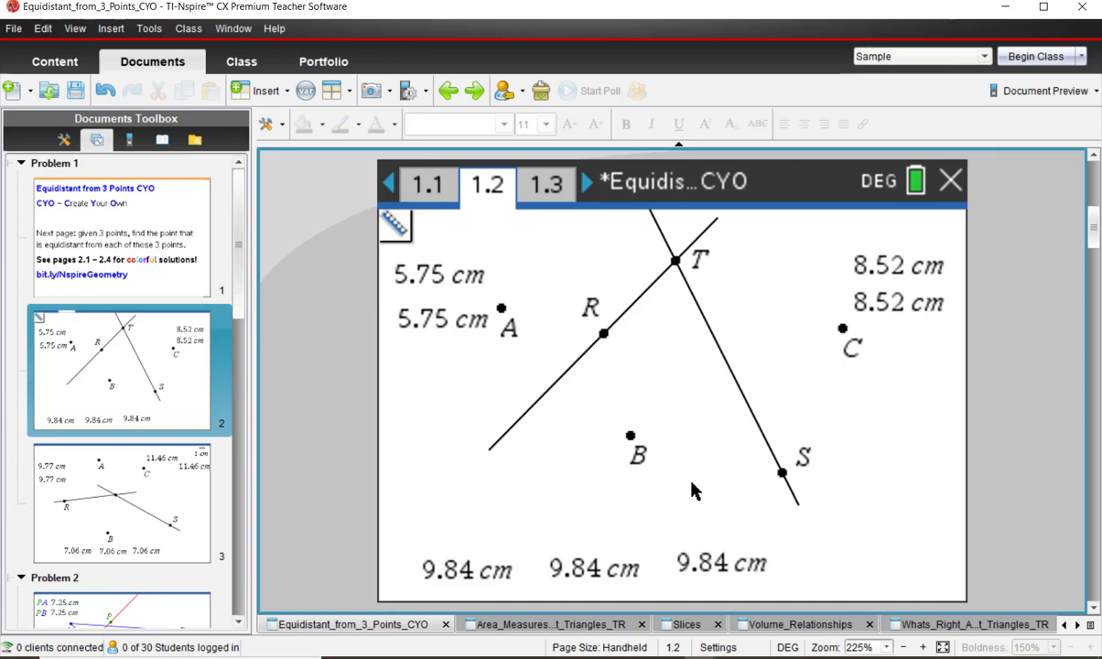
pyautogui.moveTo(511, 339)
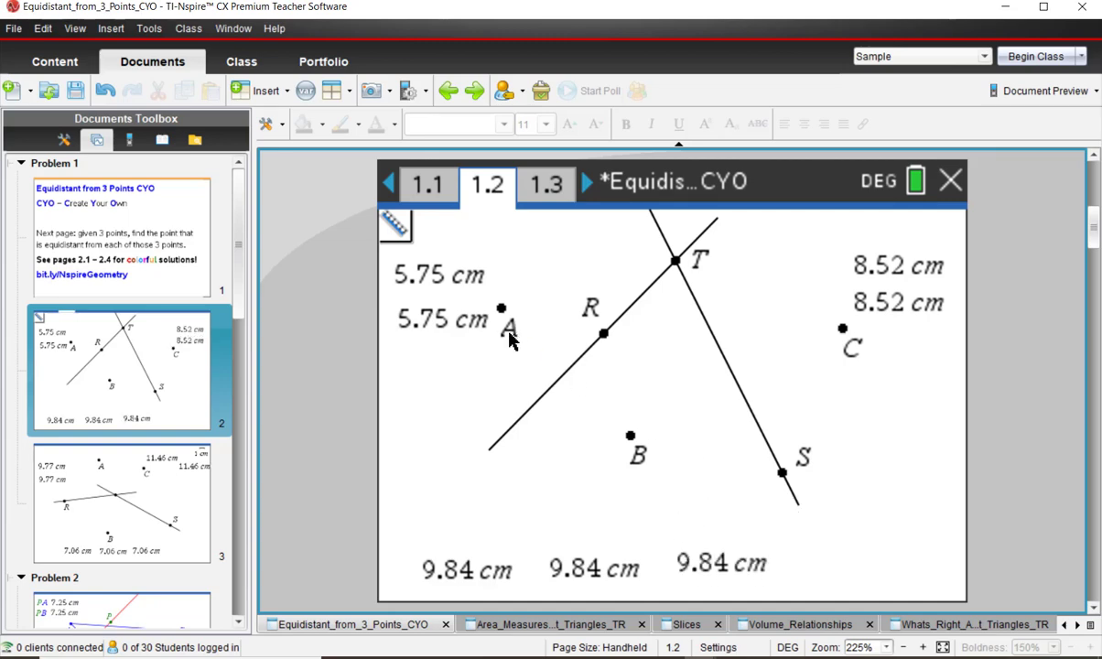
pyautogui.moveTo(395, 423)
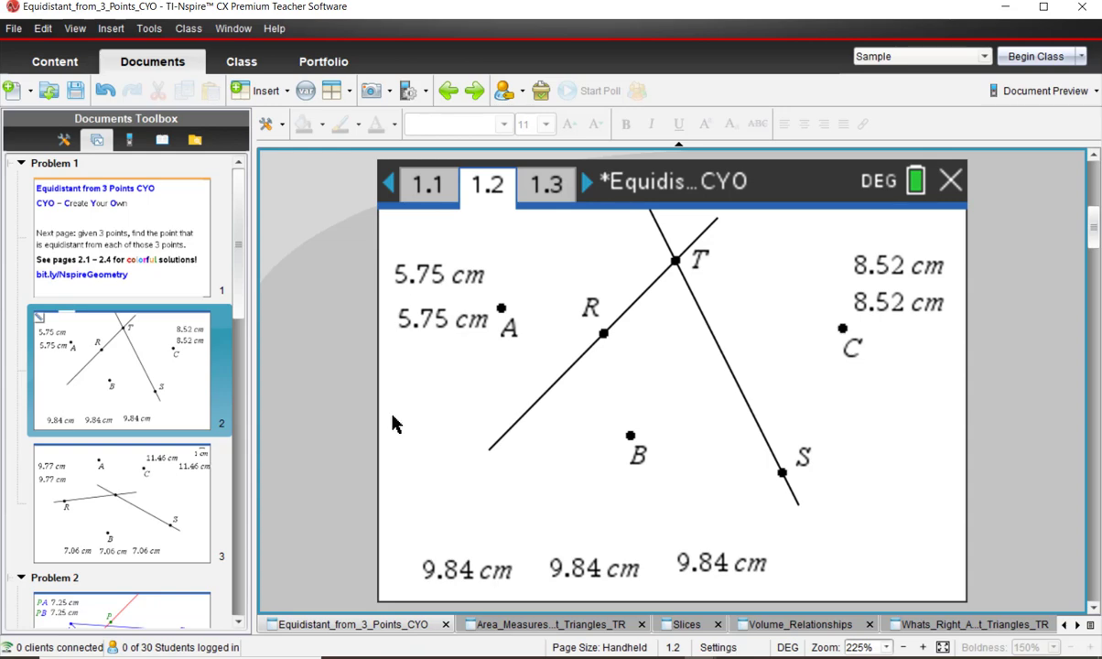
pyautogui.moveTo(510, 313)
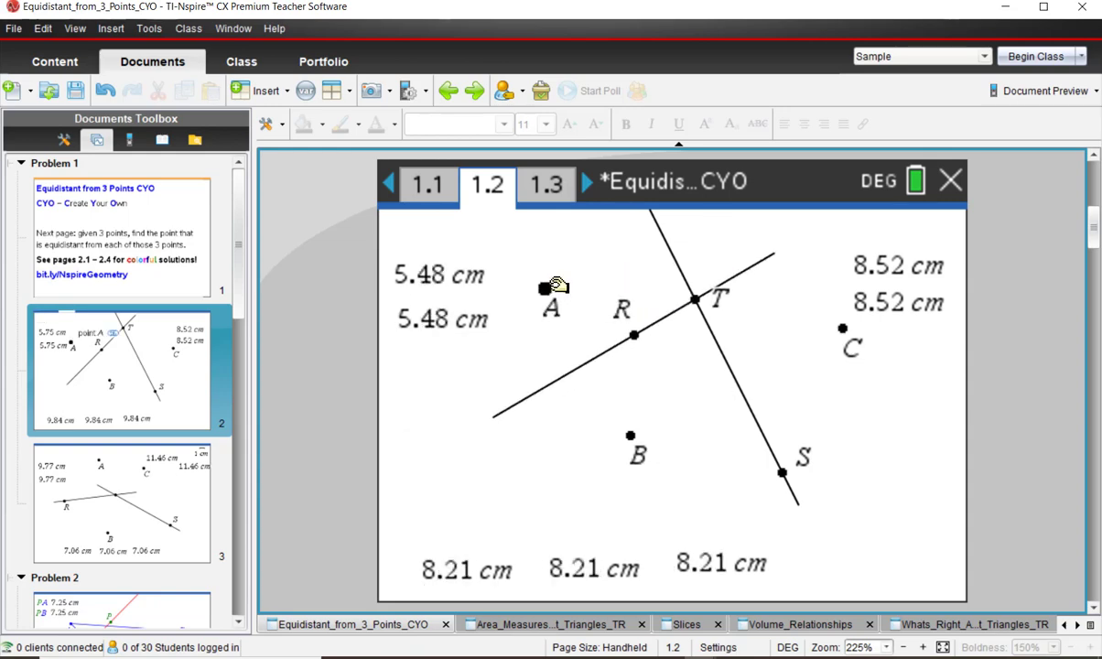
# - Drag points A and C so the figure reshapes while TA, TB, TC stay equal at 8.60 cm
pyautogui.moveTo(551, 289); pyautogui.dragTo(579, 278)
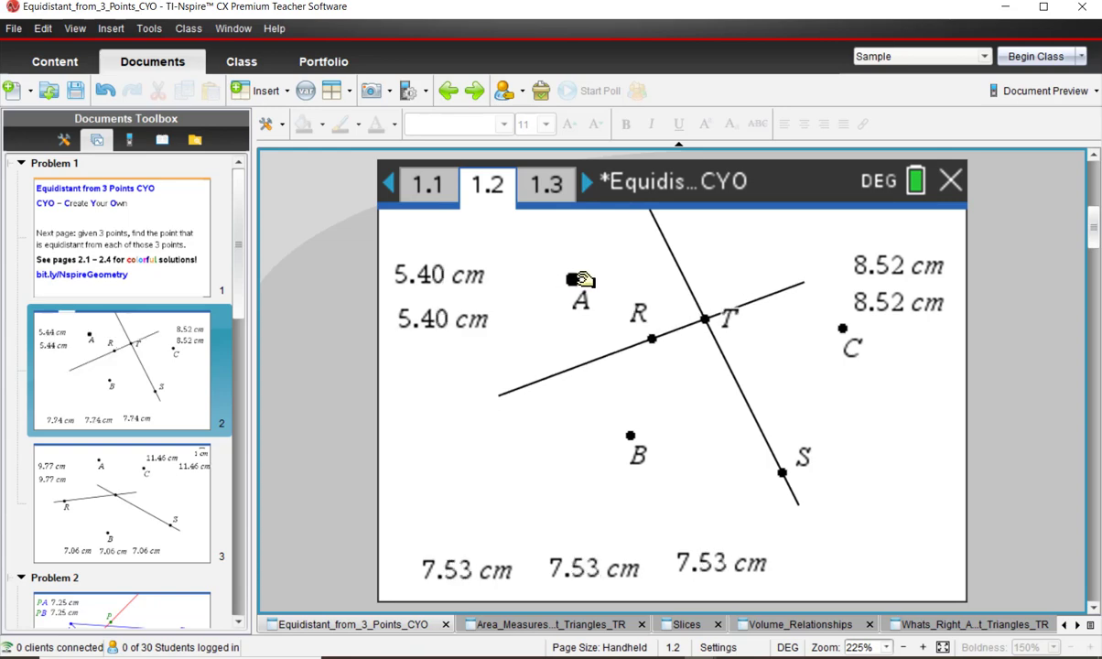
pyautogui.moveTo(580, 278); pyautogui.dragTo(542, 289)
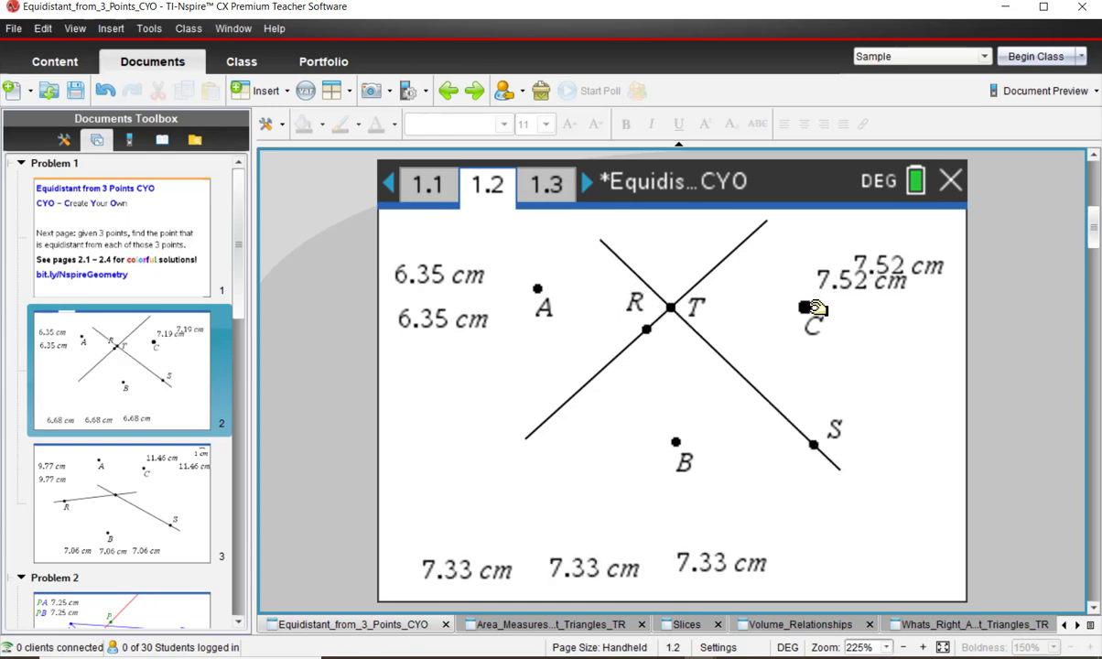
pyautogui.moveTo(815, 307); pyautogui.dragTo(841, 357)
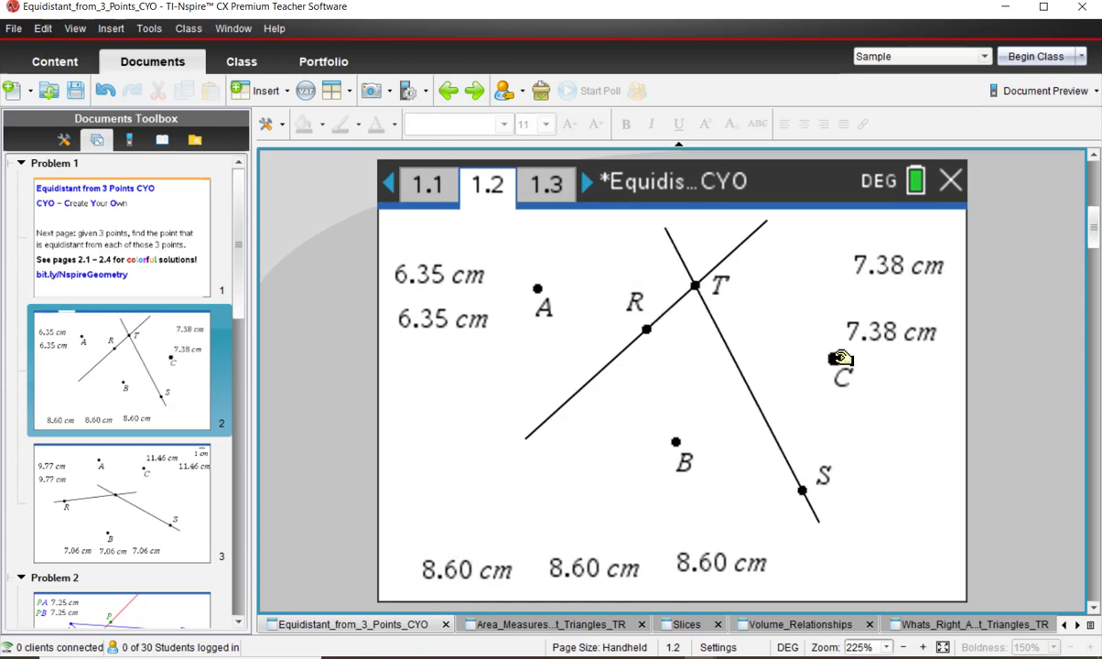
pyautogui.moveTo(594, 385)
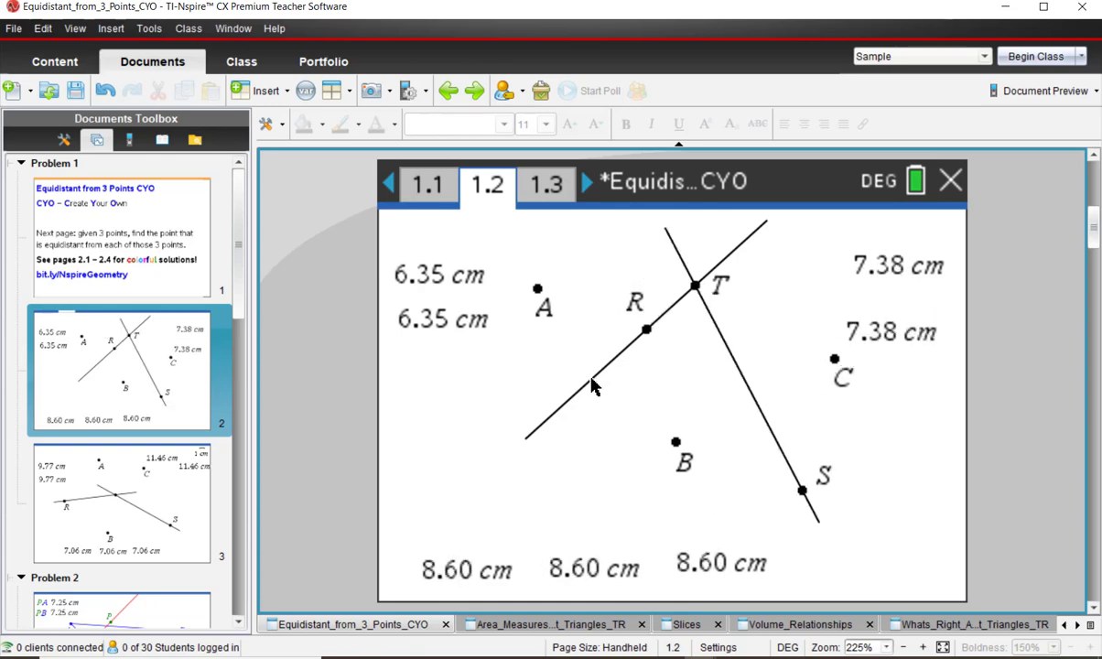
pyautogui.moveTo(687, 410)
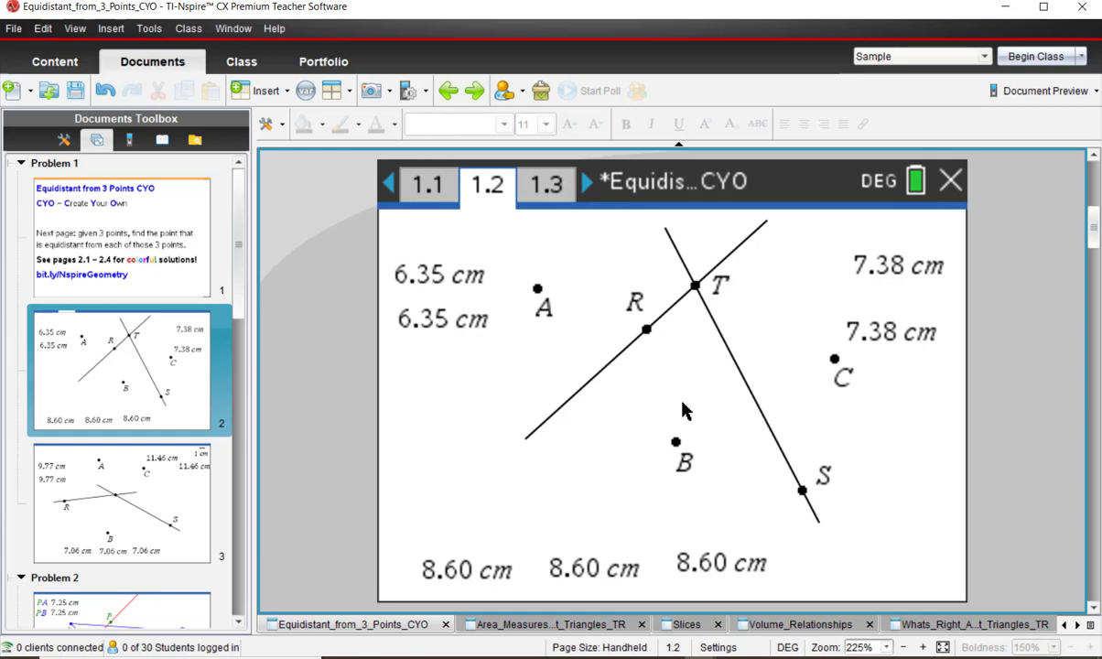
pyautogui.moveTo(443, 462)
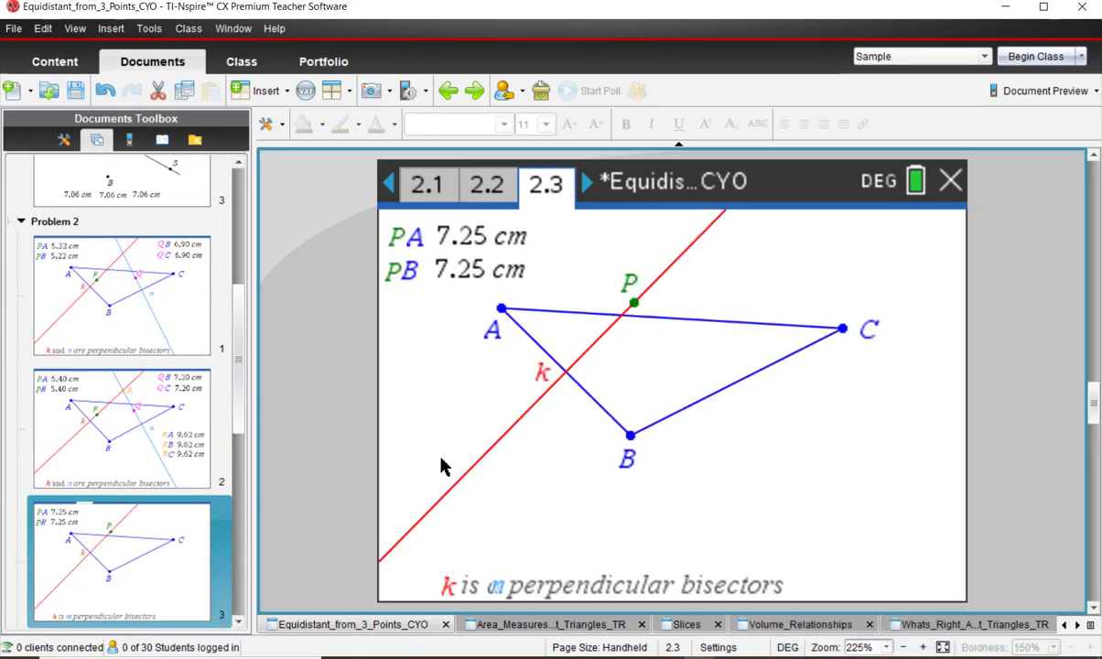
pyautogui.moveTo(539, 491)
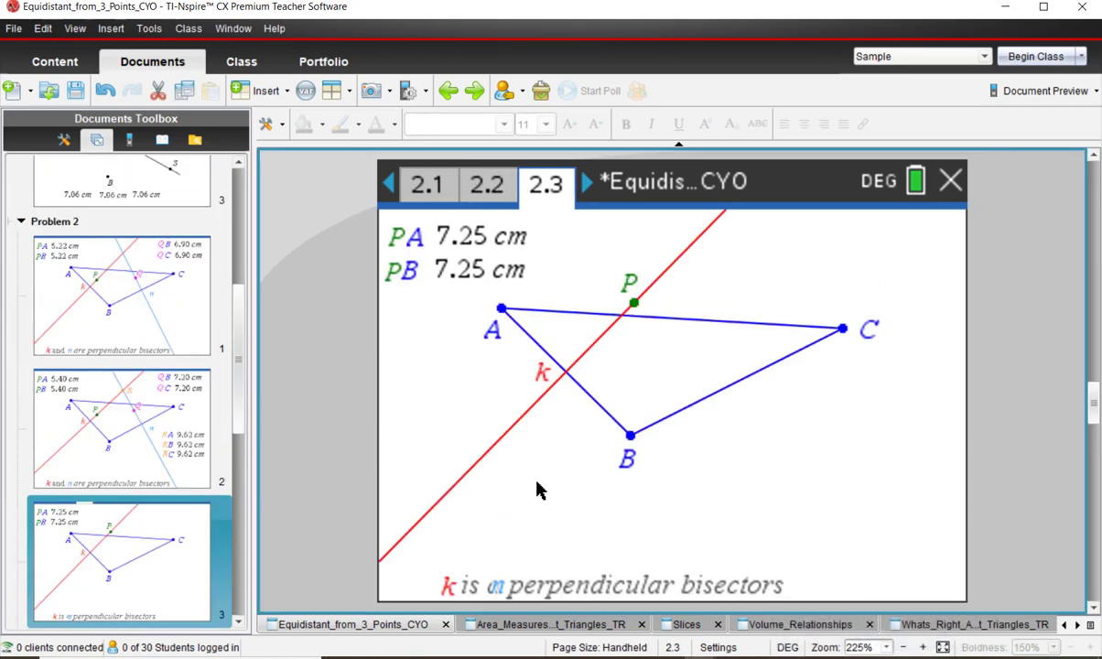
pyautogui.moveTo(828, 348)
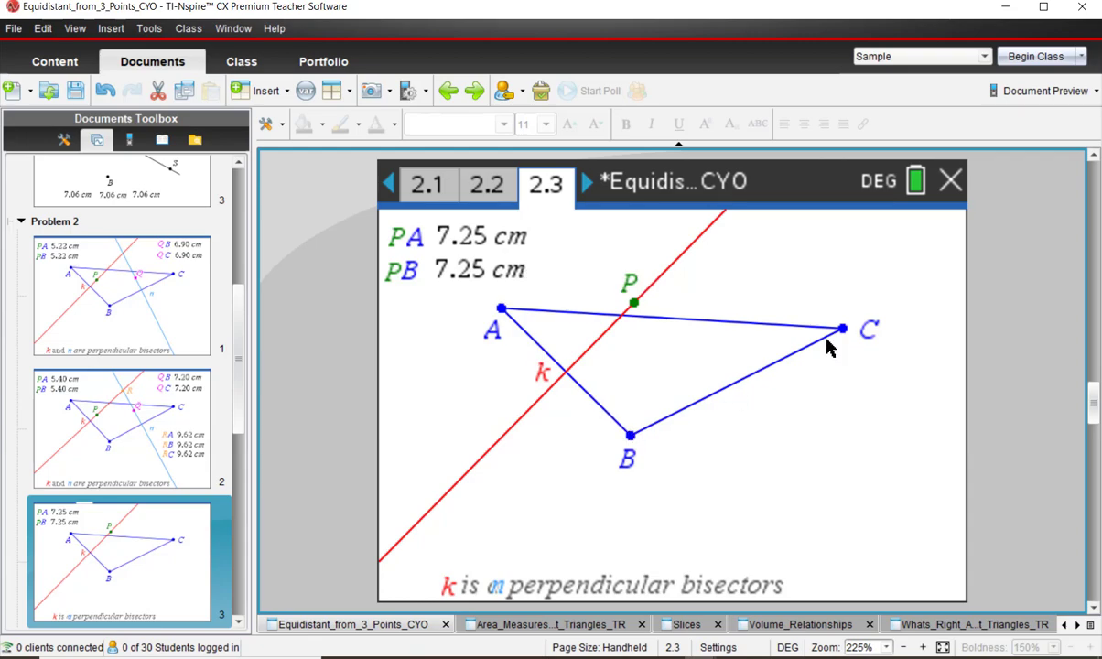
pyautogui.moveTo(692, 274)
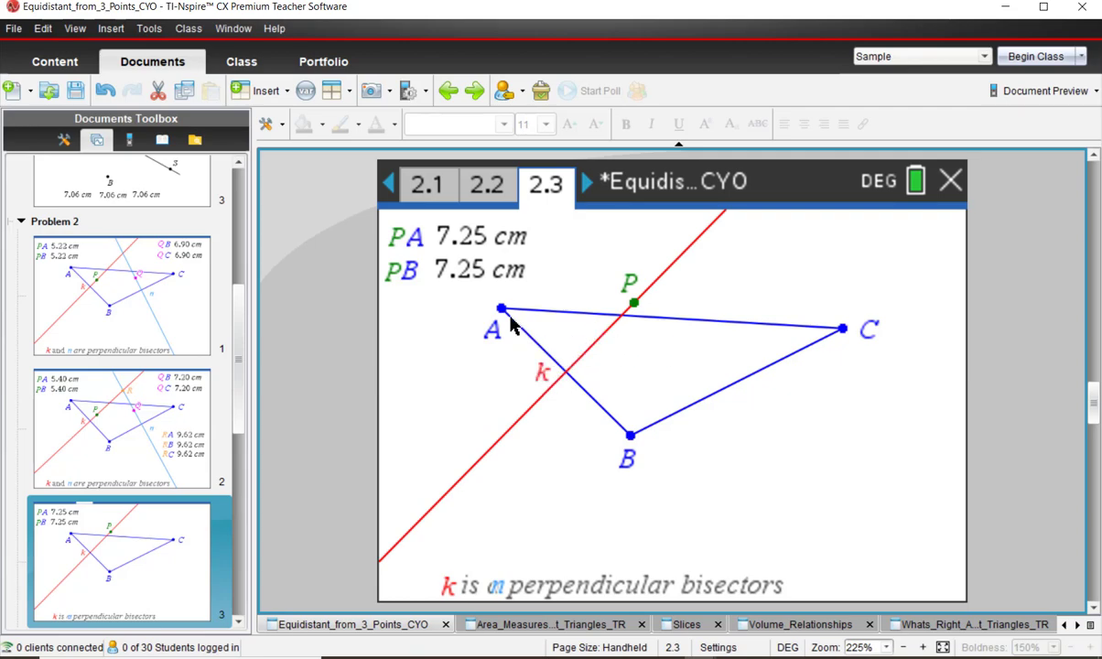
pyautogui.moveTo(632, 307)
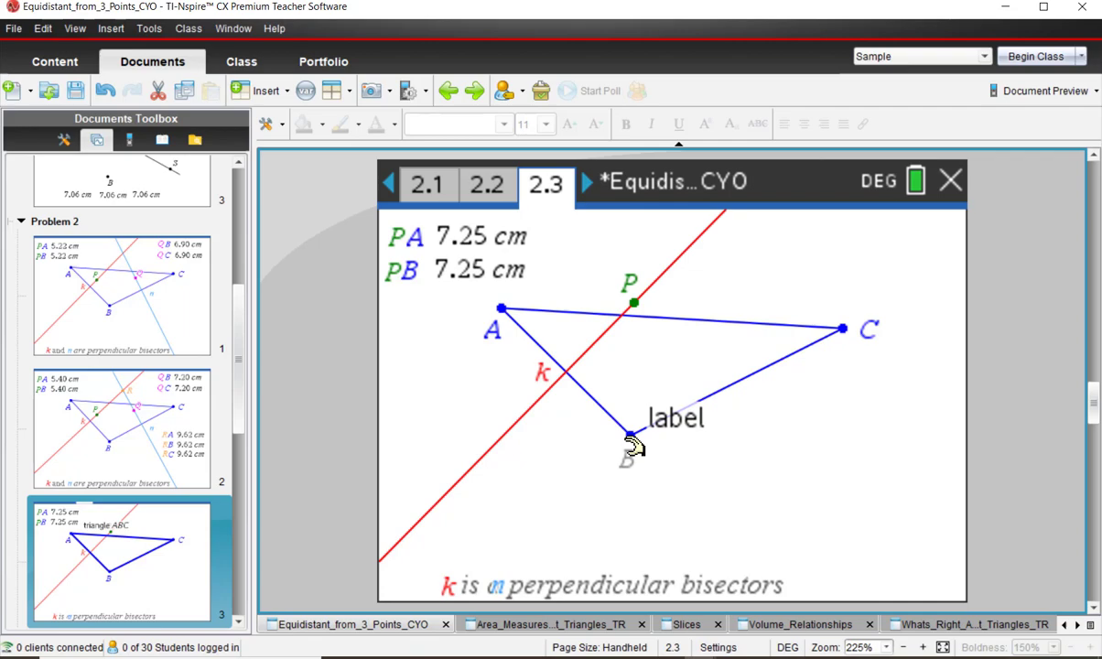
# - Drag vertex B on page 2.3, confirming PA stays equal to PB
pyautogui.moveTo(632, 436); pyautogui.dragTo(652, 461)
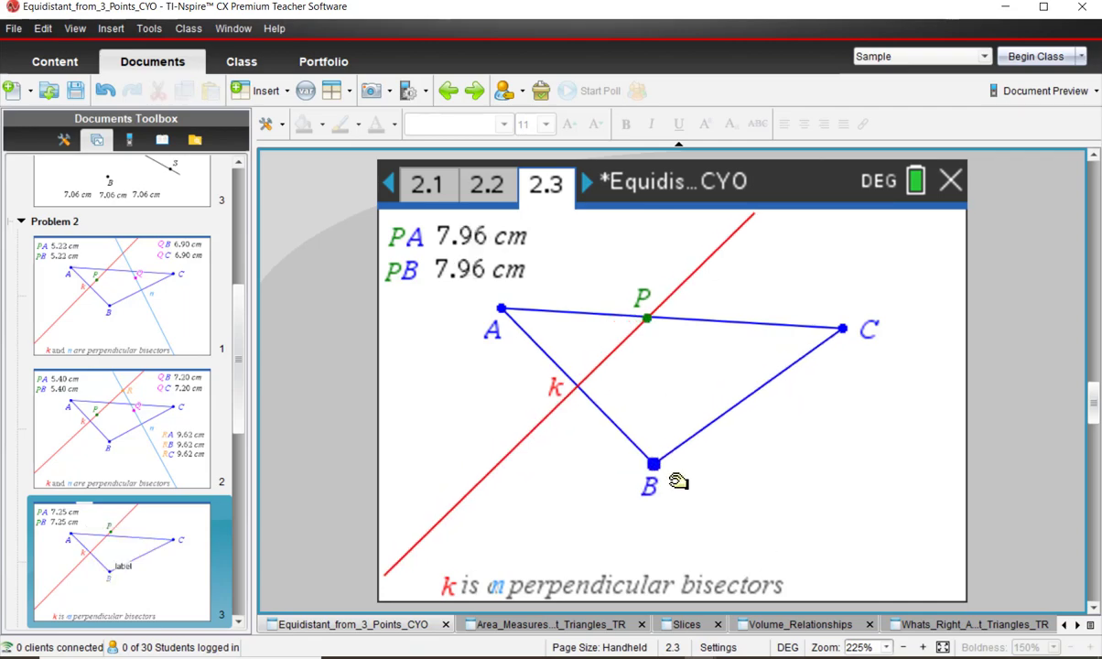
pyautogui.moveTo(652, 465); pyautogui.dragTo(641, 449)
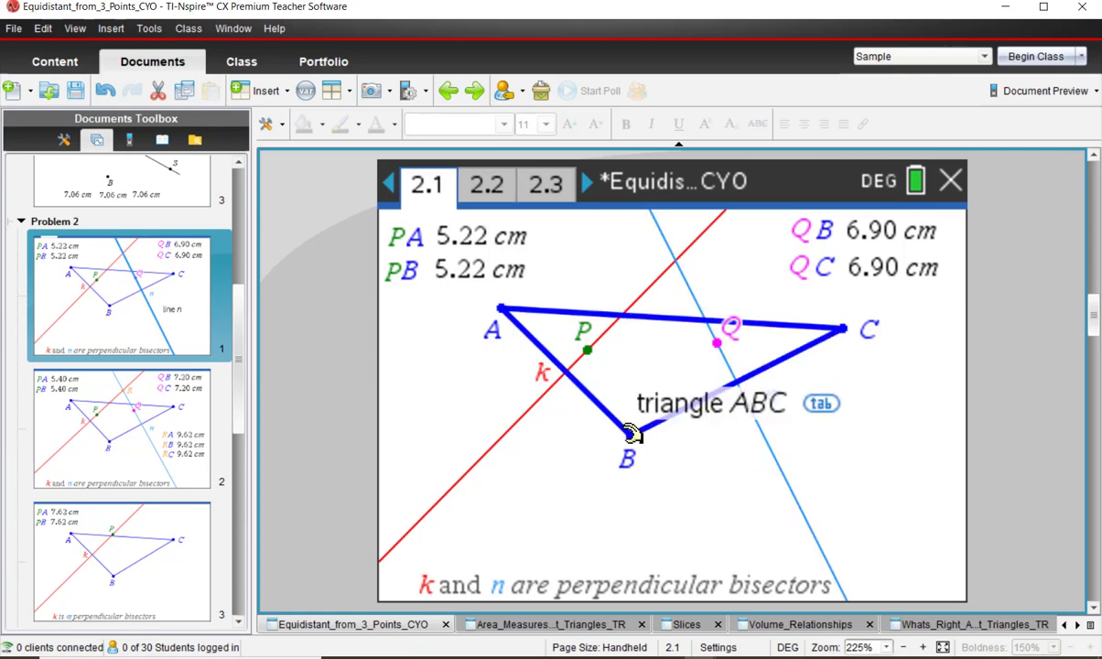
# - Drag vertex B on page 2.1, confirming QB stays equal to QC (5.27, 7.57 cm)
pyautogui.moveTo(632, 436); pyautogui.dragTo(641, 439)
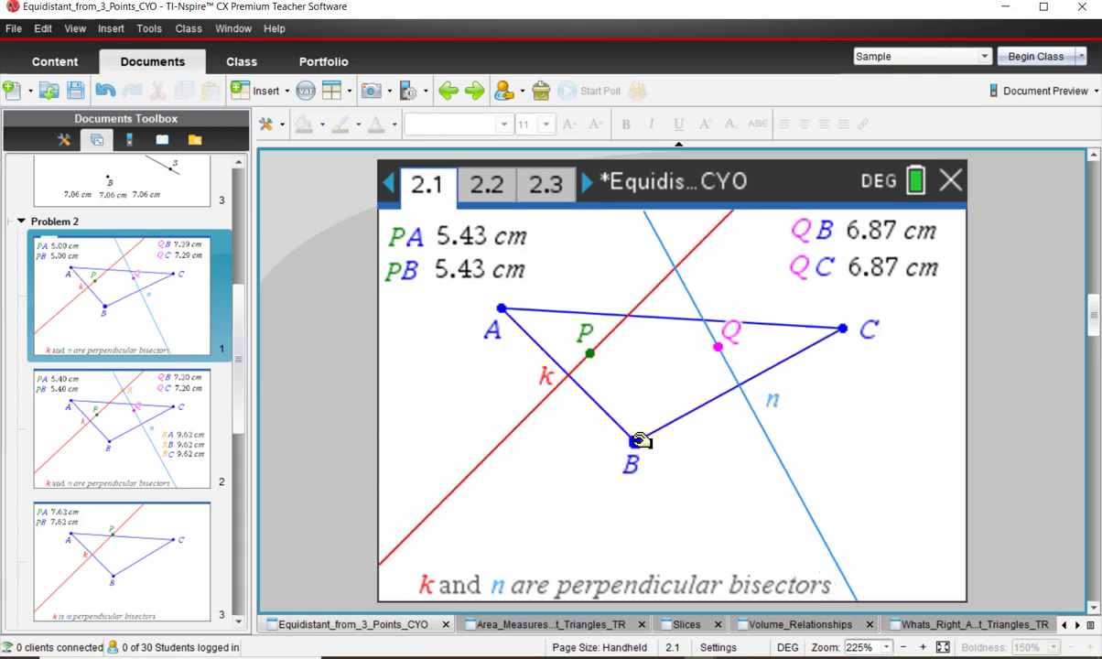
pyautogui.moveTo(641, 439); pyautogui.dragTo(612, 454)
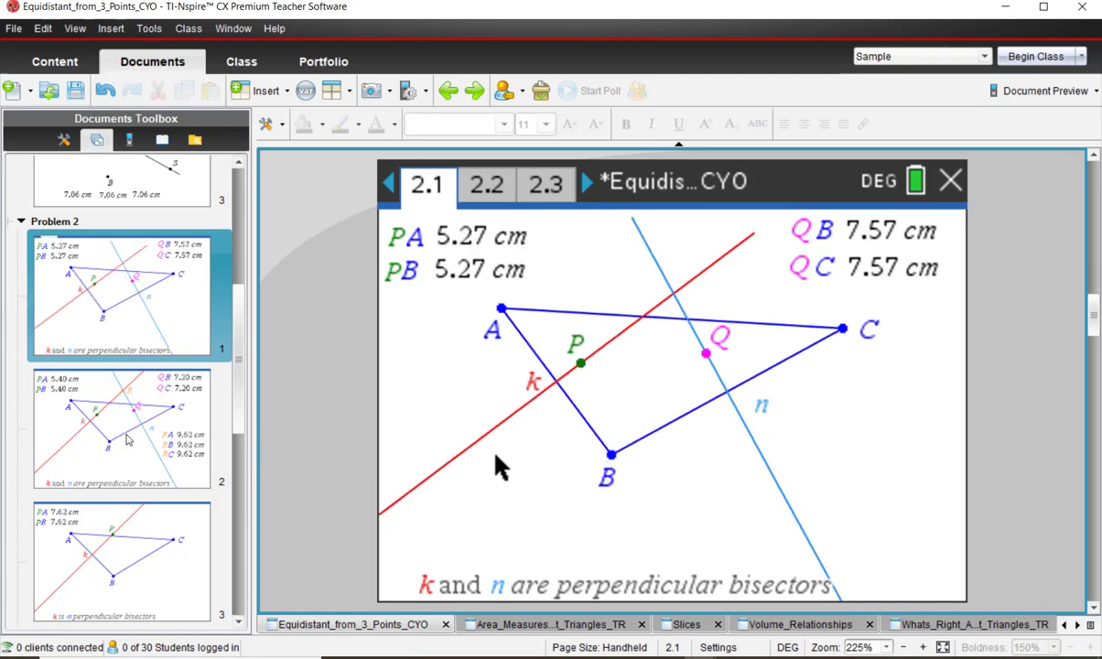
# - On page 2.2, drag vertices B, A and C, keeping RA, RB, RC equal at 9.17 cm
pyautogui.click(487, 183)
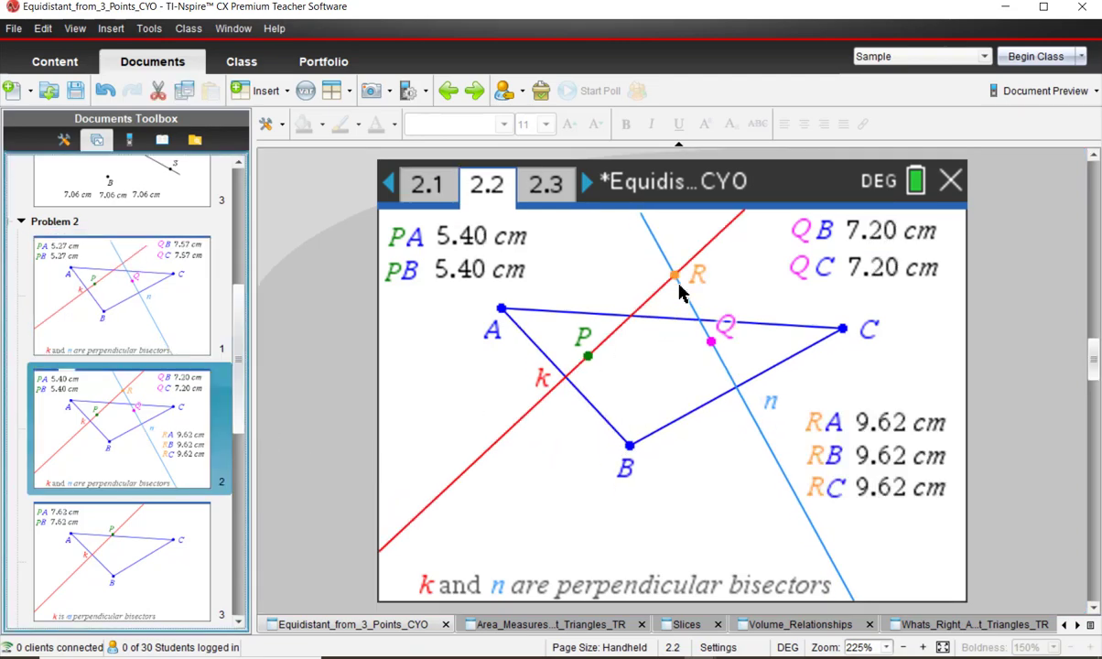
pyautogui.moveTo(714, 302)
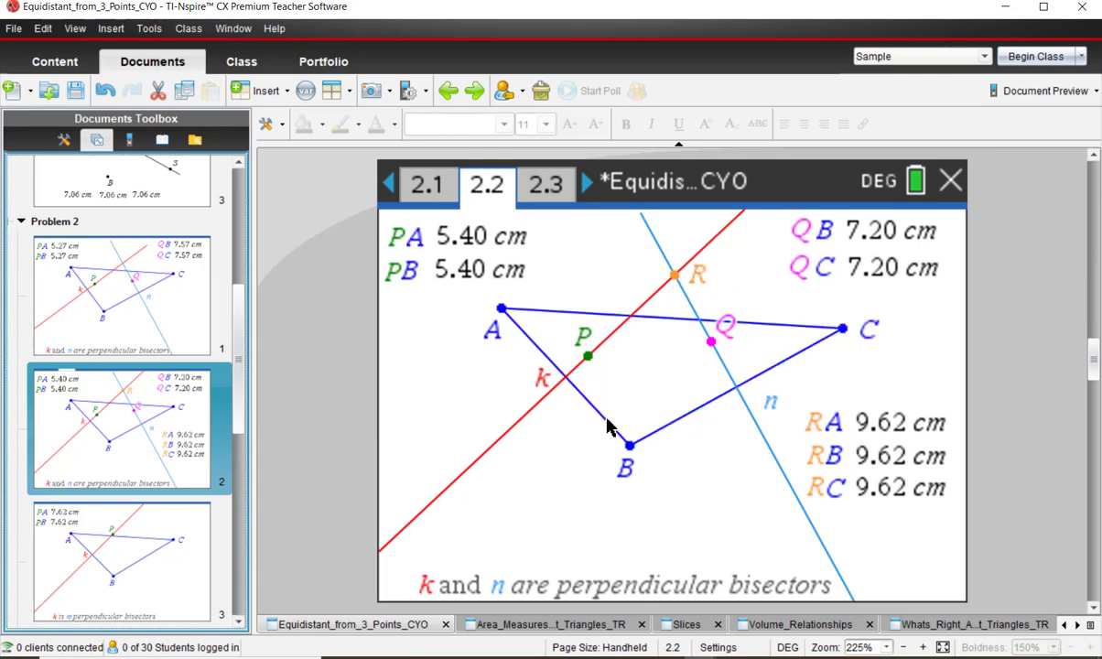
pyautogui.moveTo(628, 447); pyautogui.dragTo(692, 515)
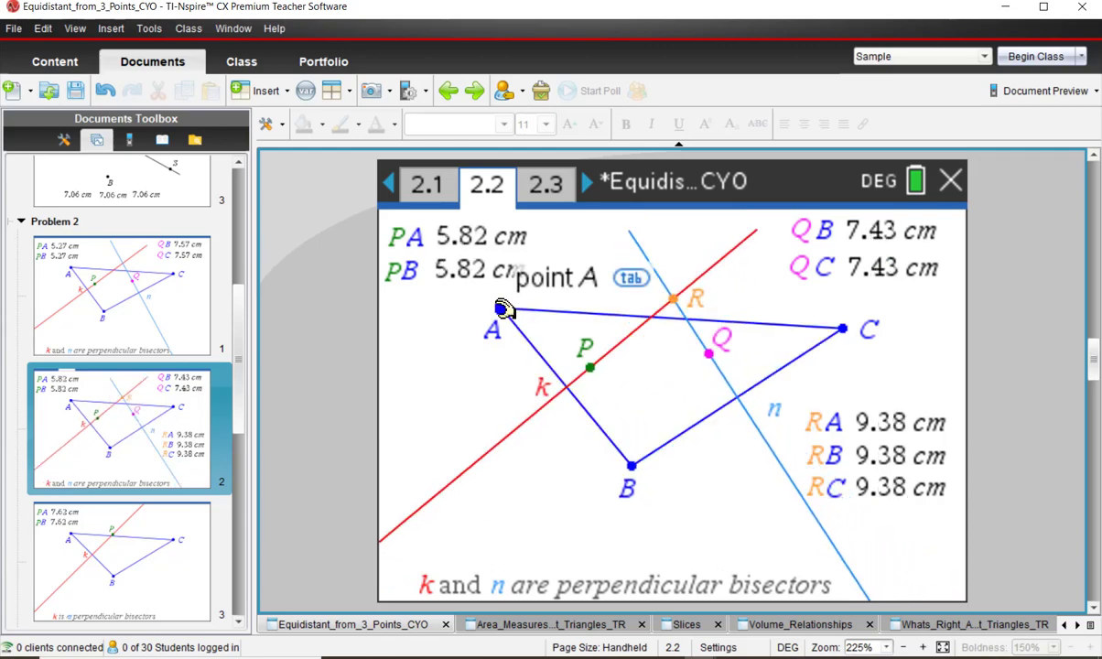
pyautogui.moveTo(504, 308); pyautogui.dragTo(511, 348)
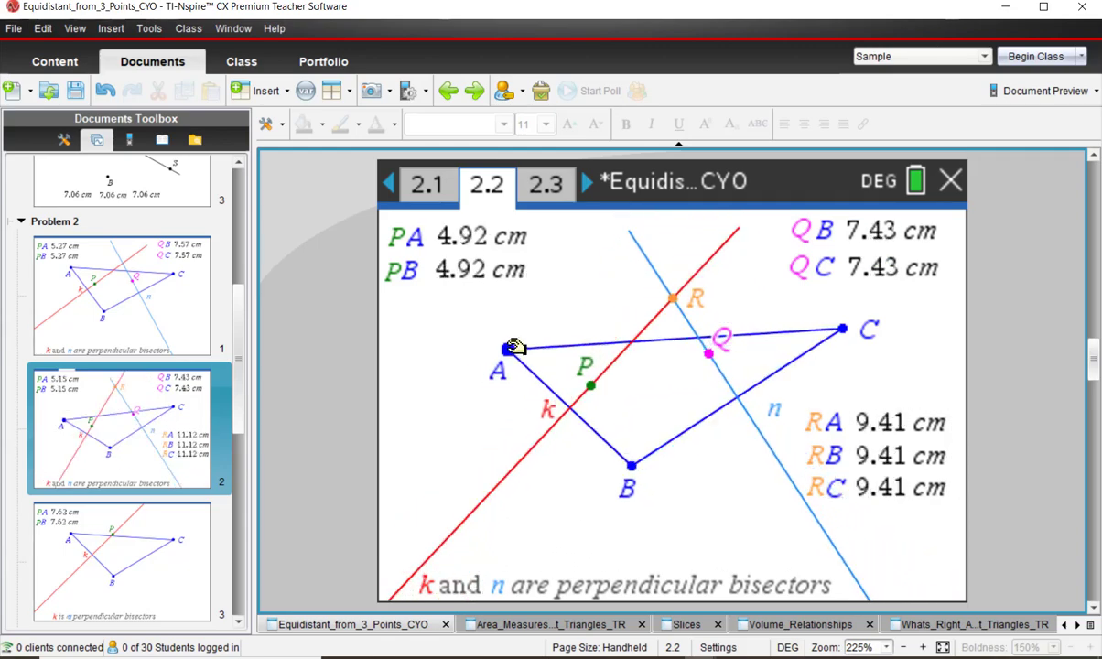
pyautogui.moveTo(843, 327); pyautogui.dragTo(816, 332)
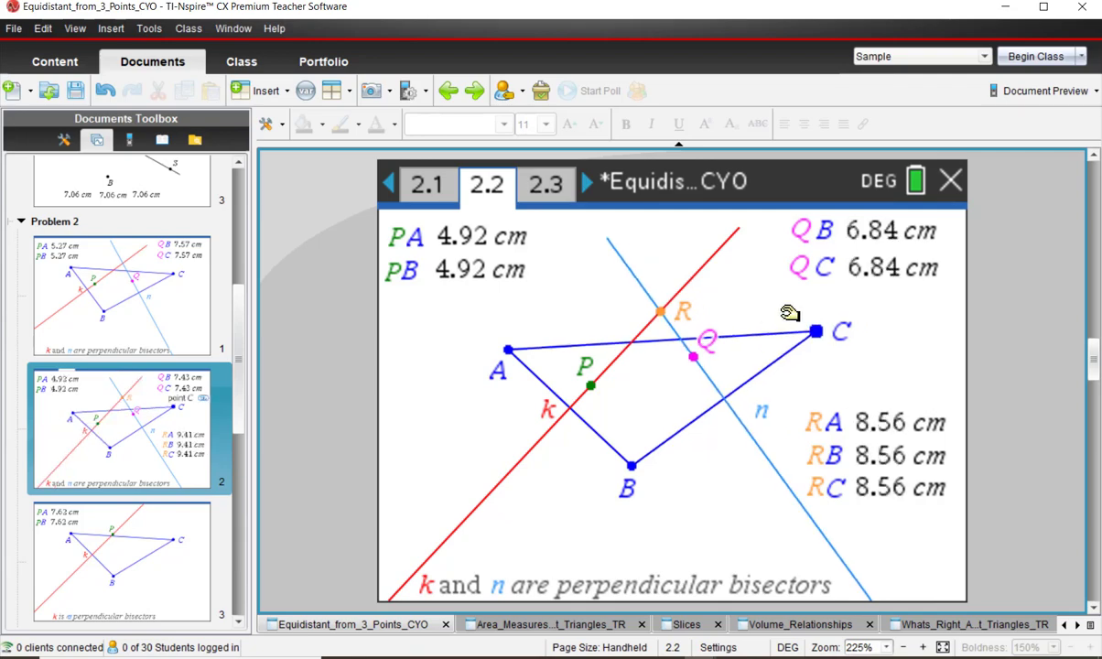
pyautogui.moveTo(816, 332); pyautogui.dragTo(820, 362)
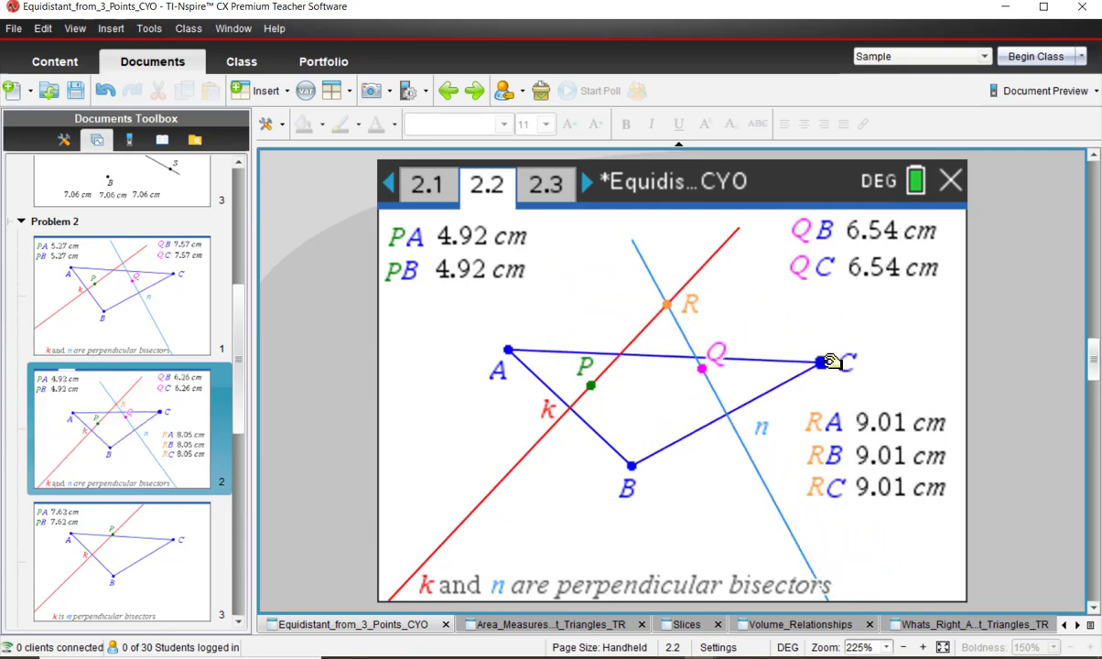
pyautogui.moveTo(828, 362); pyautogui.dragTo(827, 362)
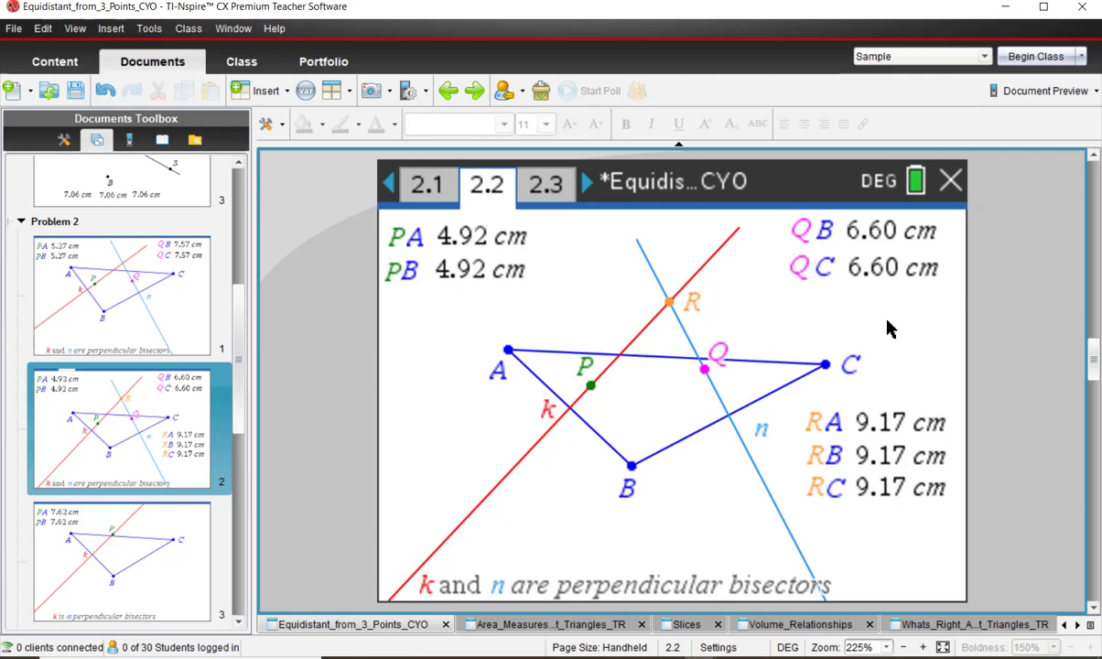